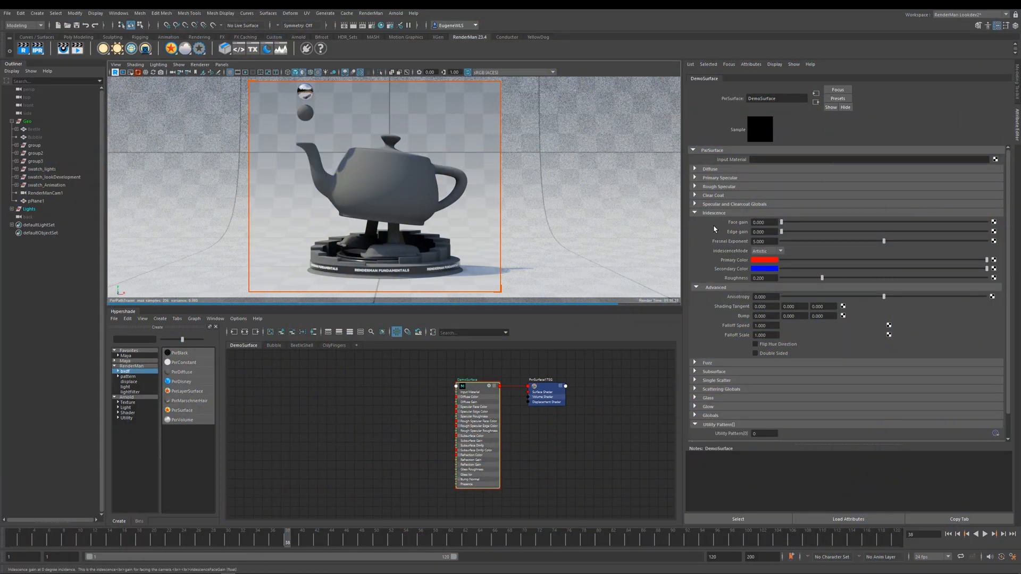
mouse_move(719, 226)
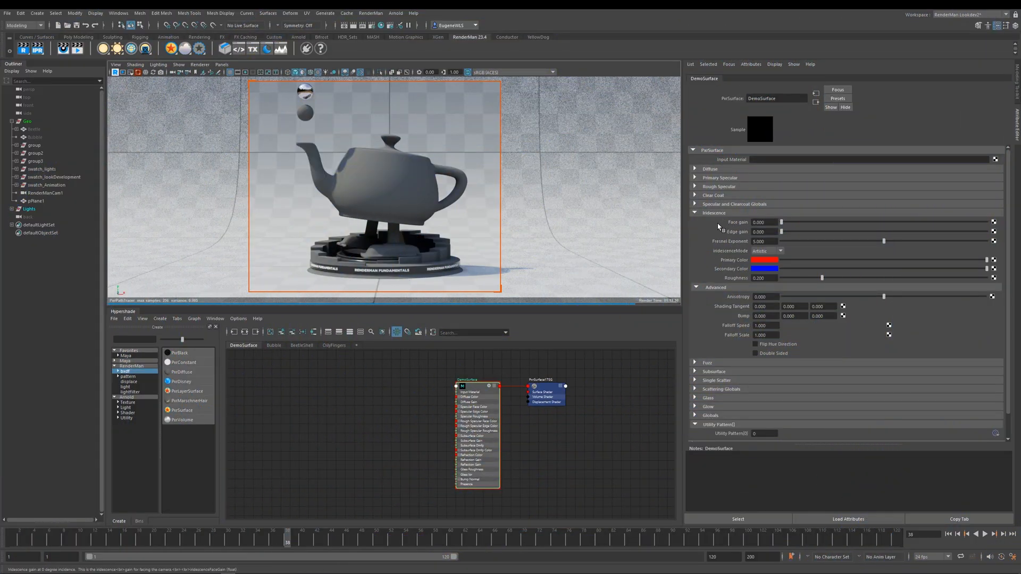
mouse_move(740, 236)
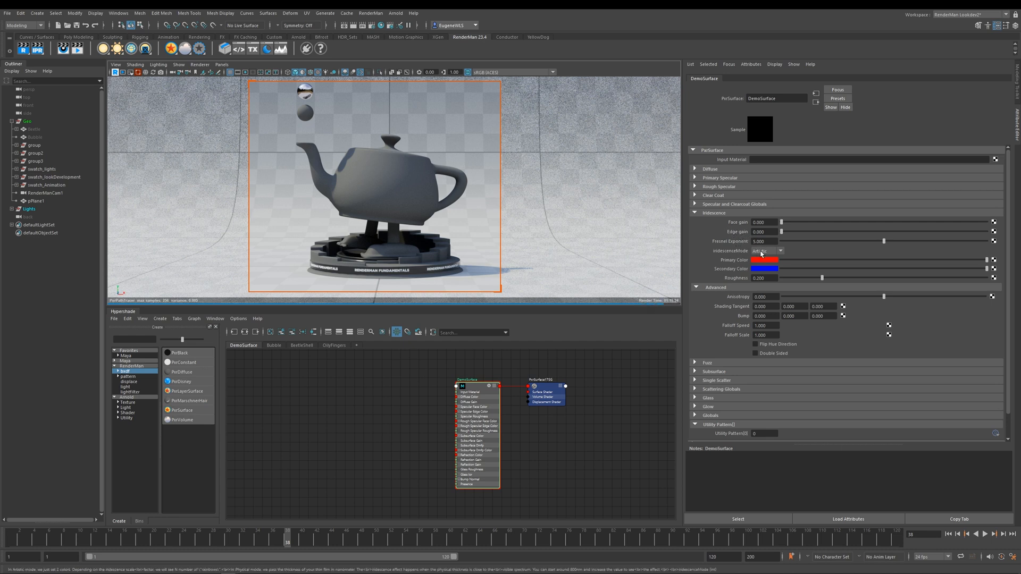
Step: Review the DemoSurface iridescence modes and keep iridescenceMode set to Artistic
click(769, 251)
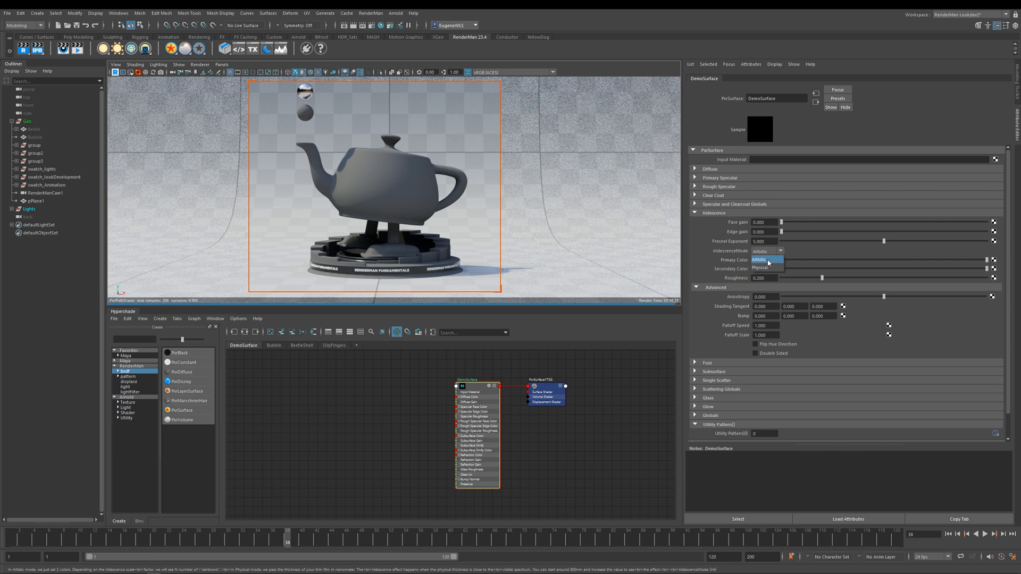
mouse_move(723, 260)
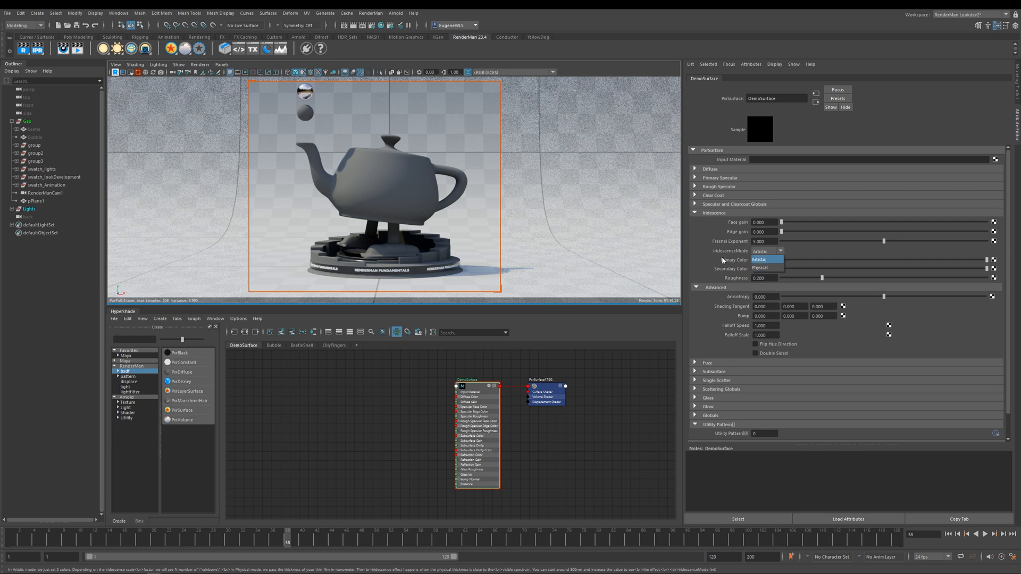
click(766, 259)
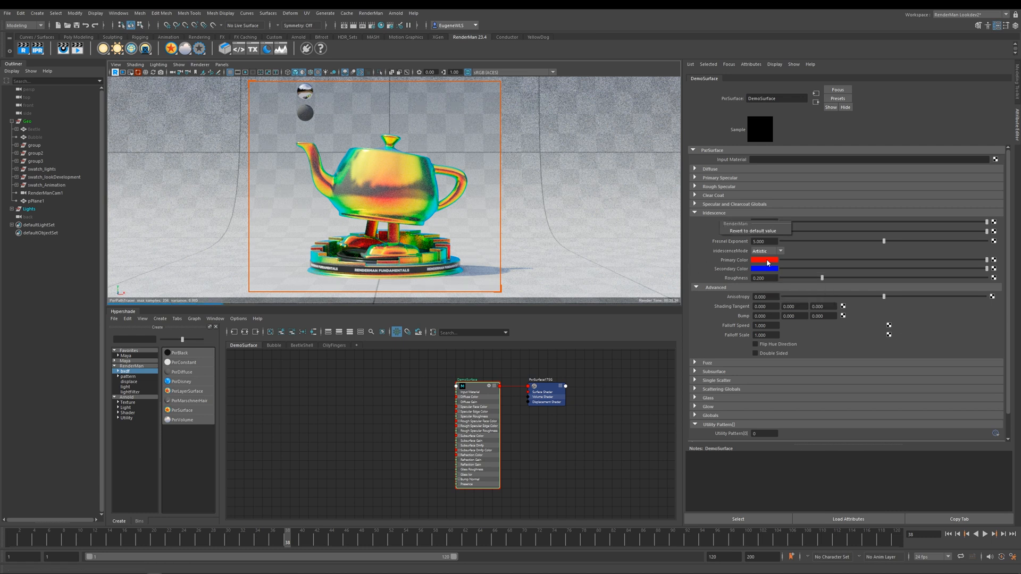
Step: Try gold yellow-red primary and secondary iridescence colours, then switch the primary to blue
click(766, 260)
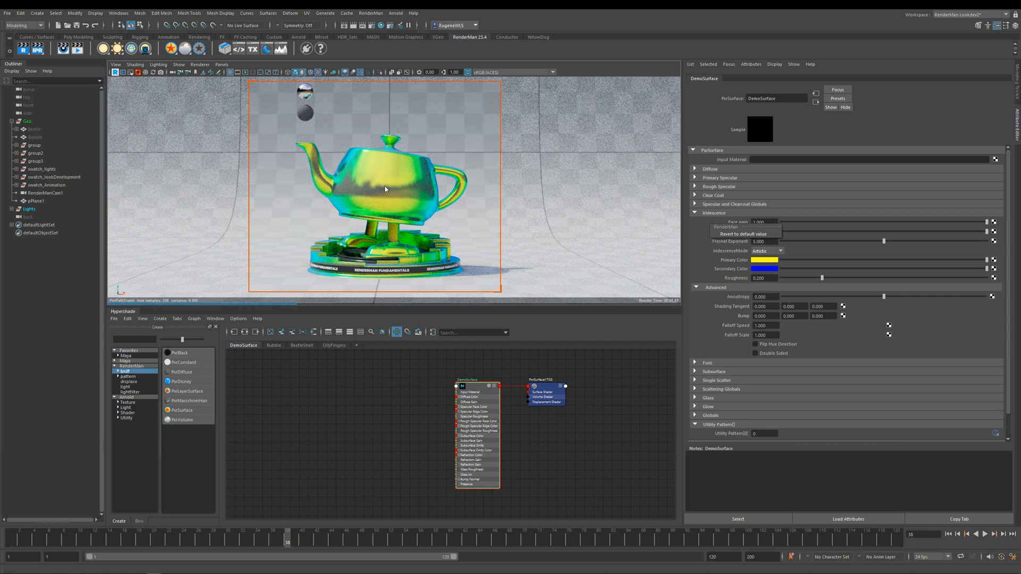
mouse_move(410, 191)
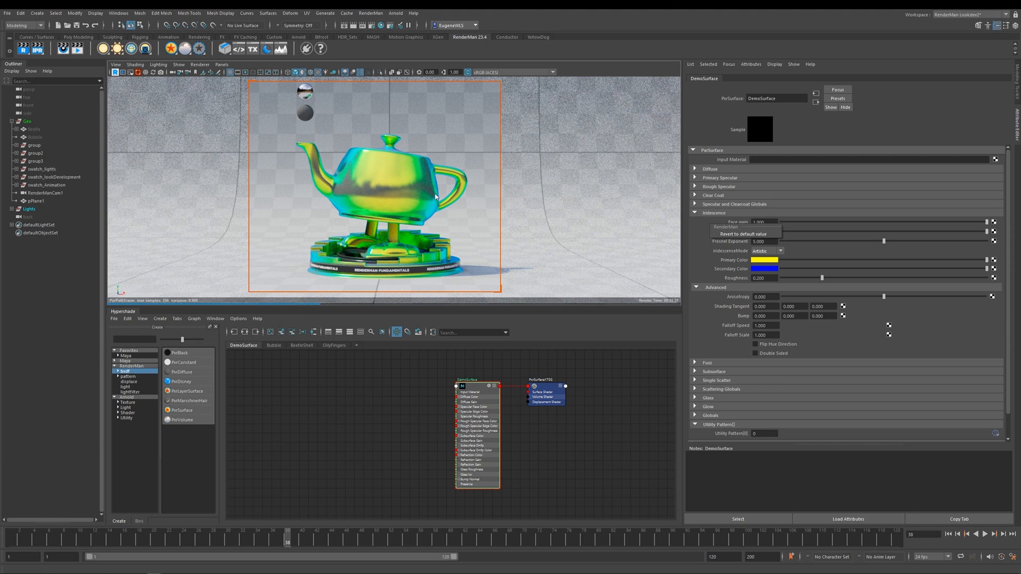
click(767, 260)
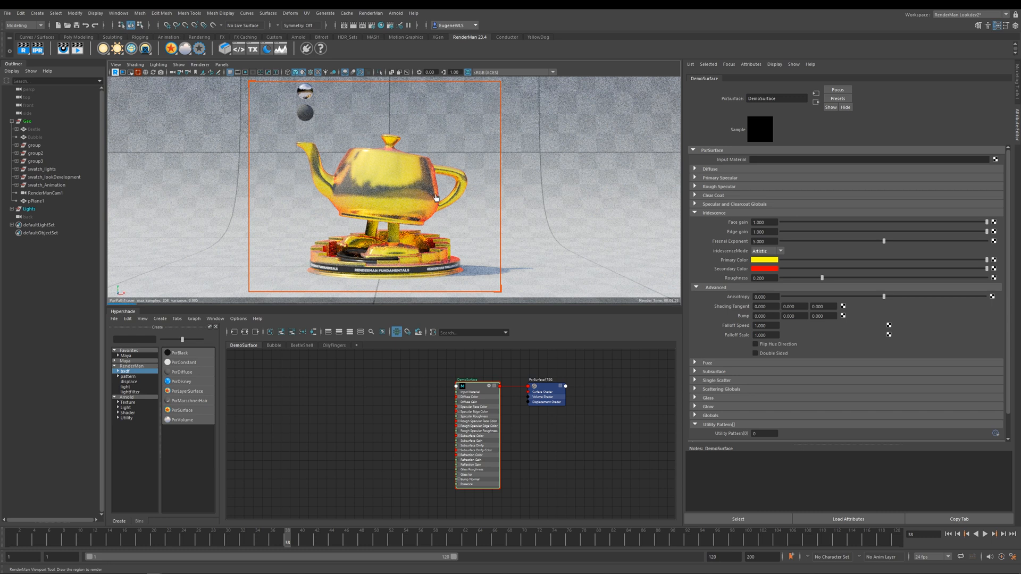
mouse_move(423, 165)
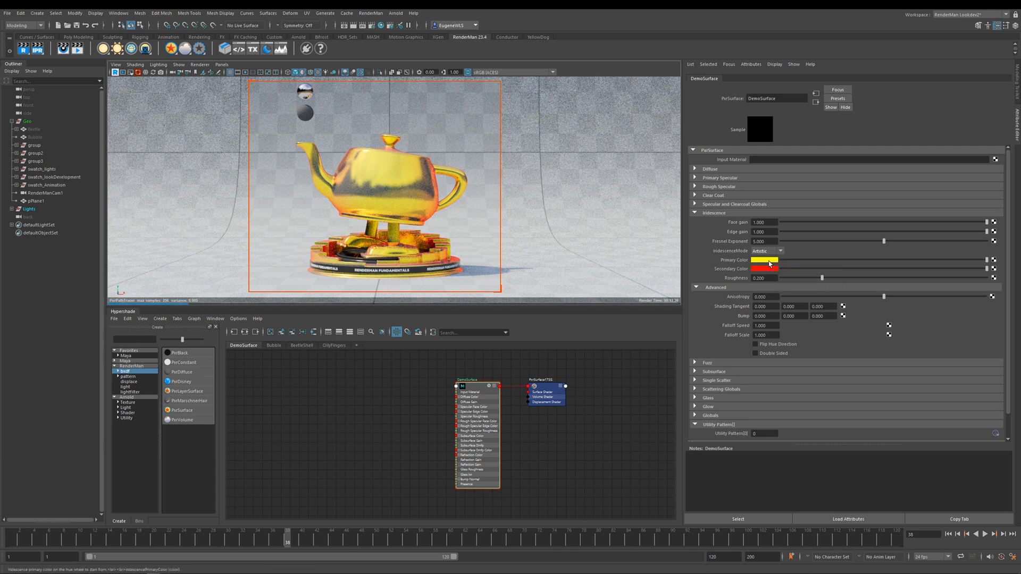
click(765, 260)
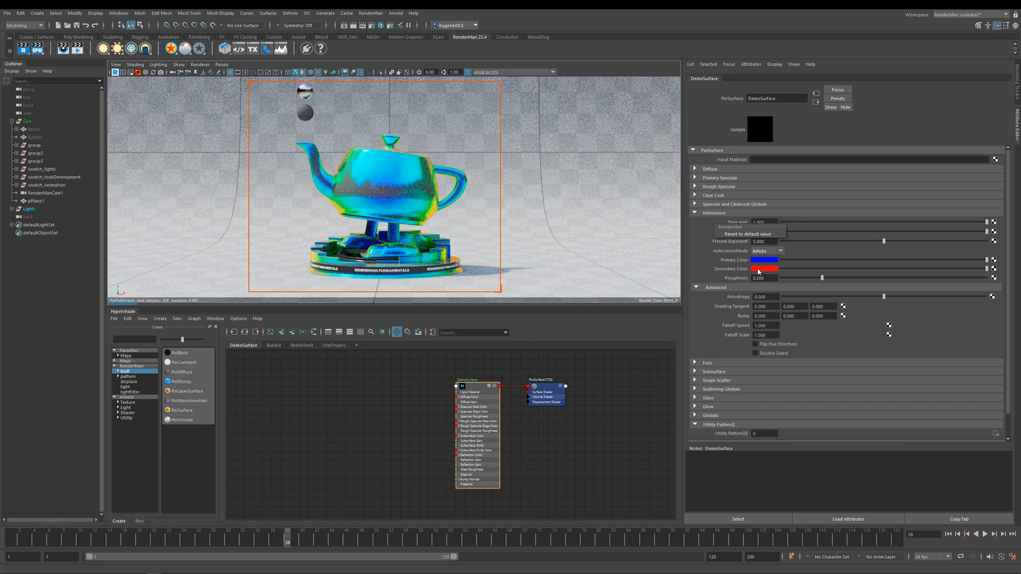
click(767, 261)
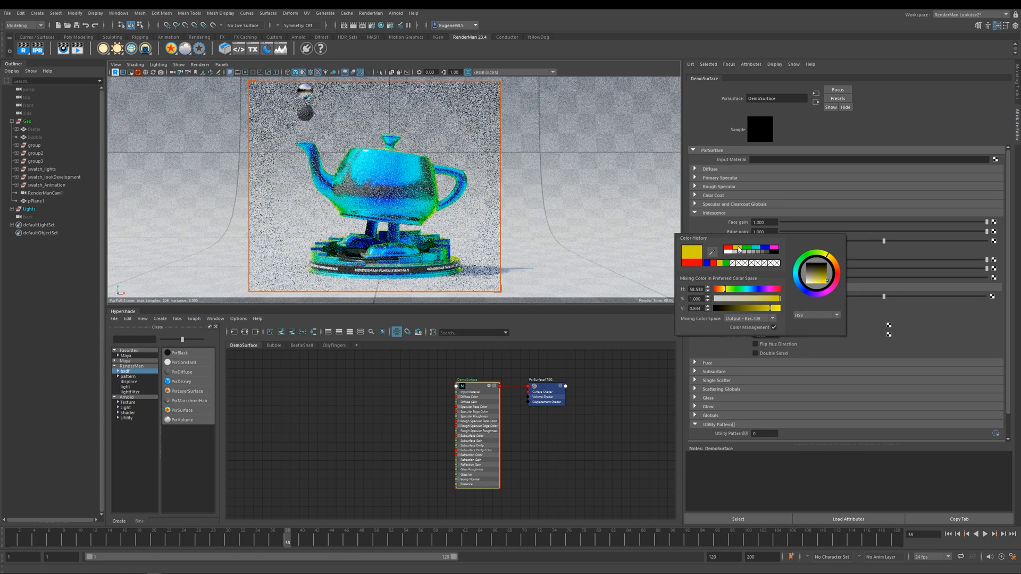
Step: Pick yellow as the teapot's secondary iridescence colour
click(411, 200)
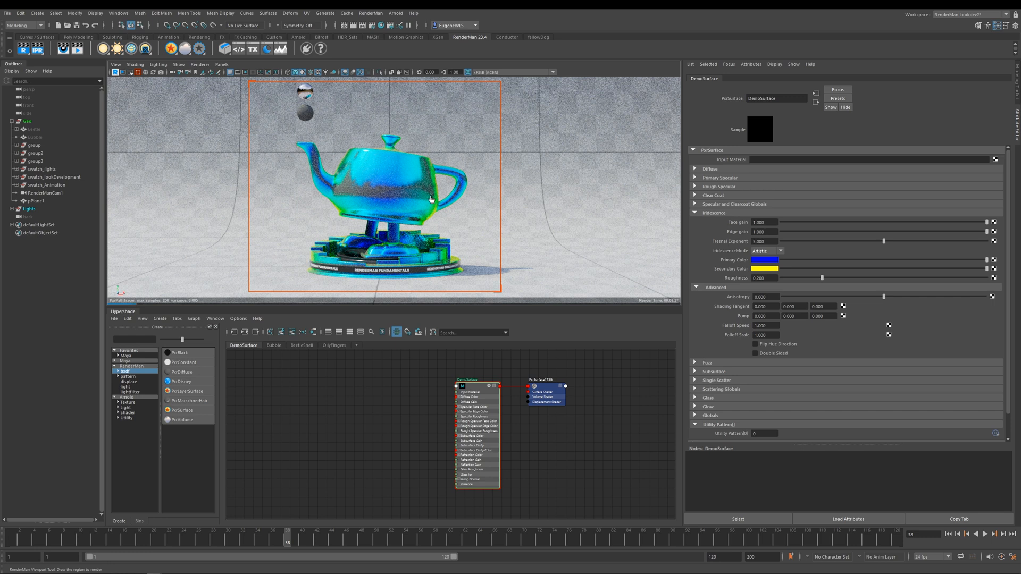
mouse_move(426, 212)
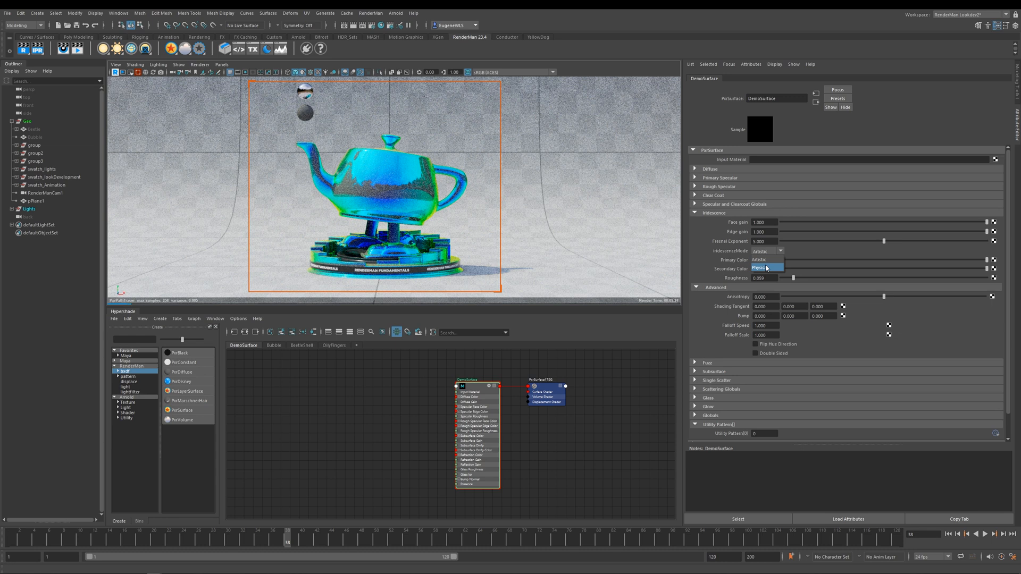
Step: Switch iridescenceMode to Physical and enter a new Thin Film Thickness value
click(766, 268)
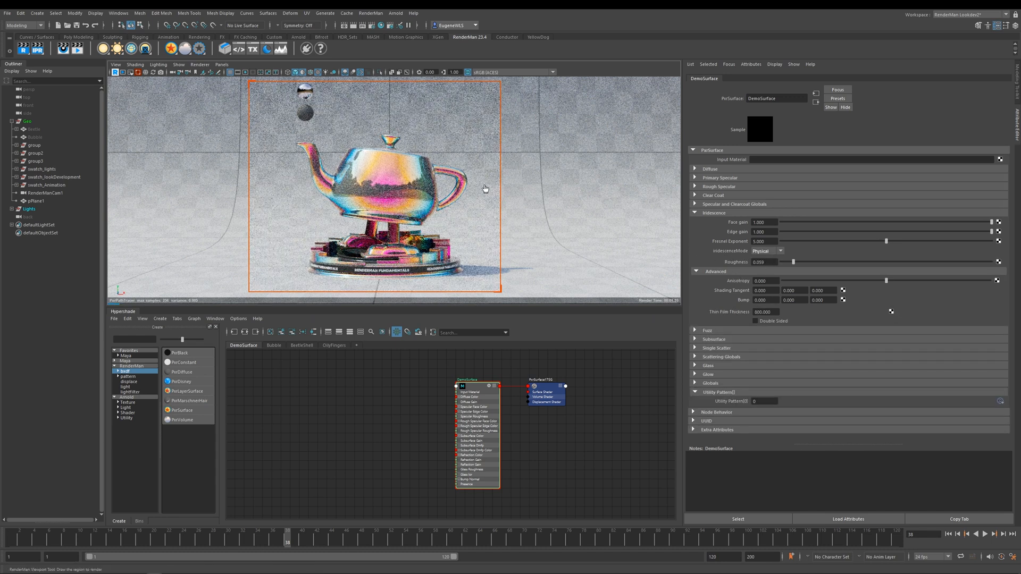
mouse_move(616, 258)
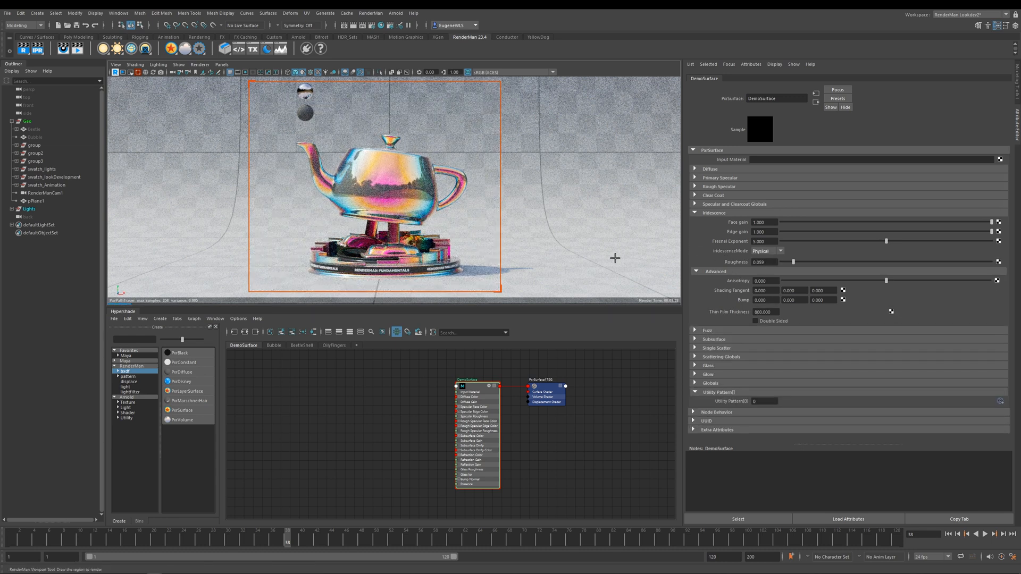
mouse_move(715, 317)
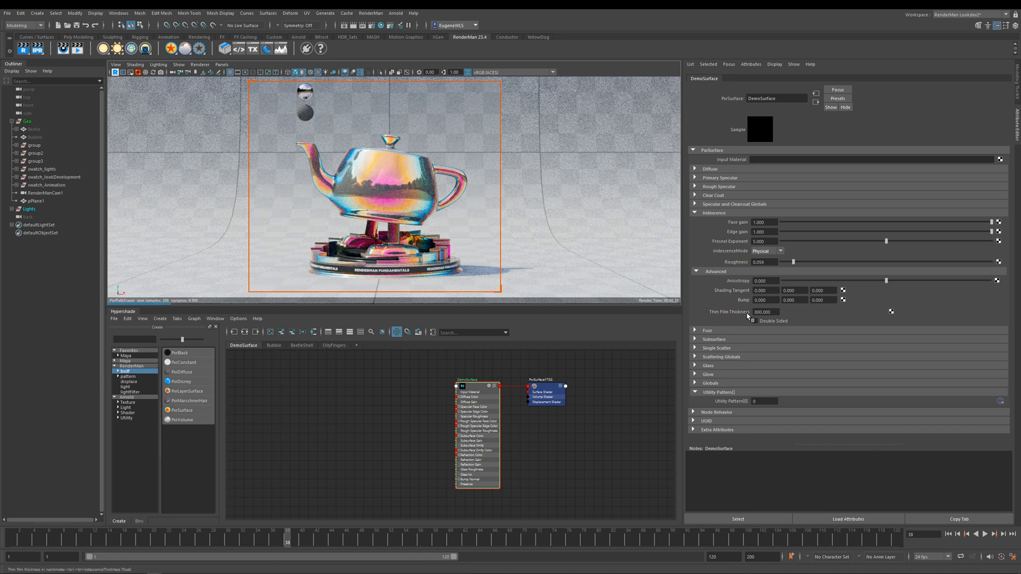
triple_click(762, 311)
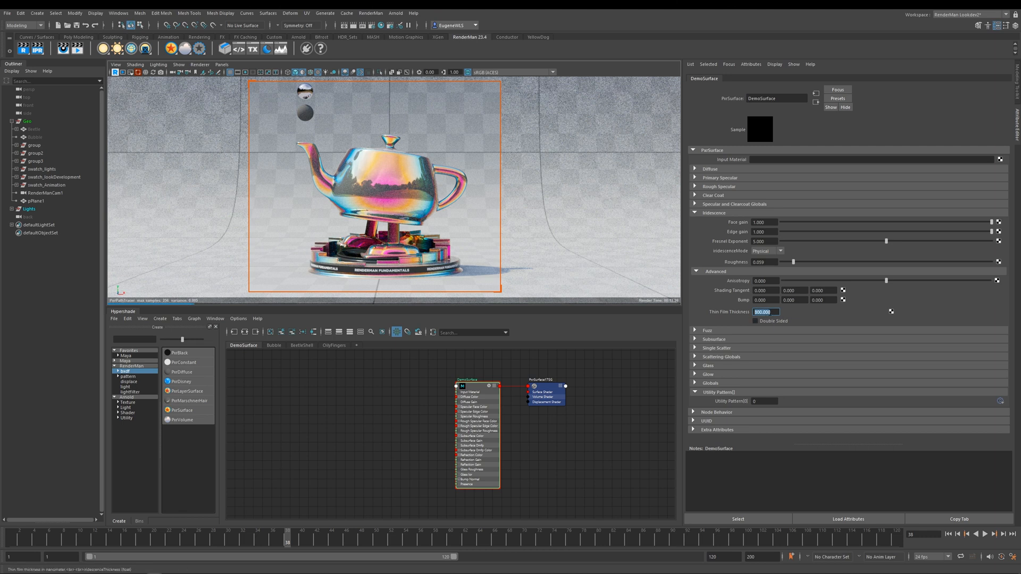
mouse_move(769, 312)
text(160)
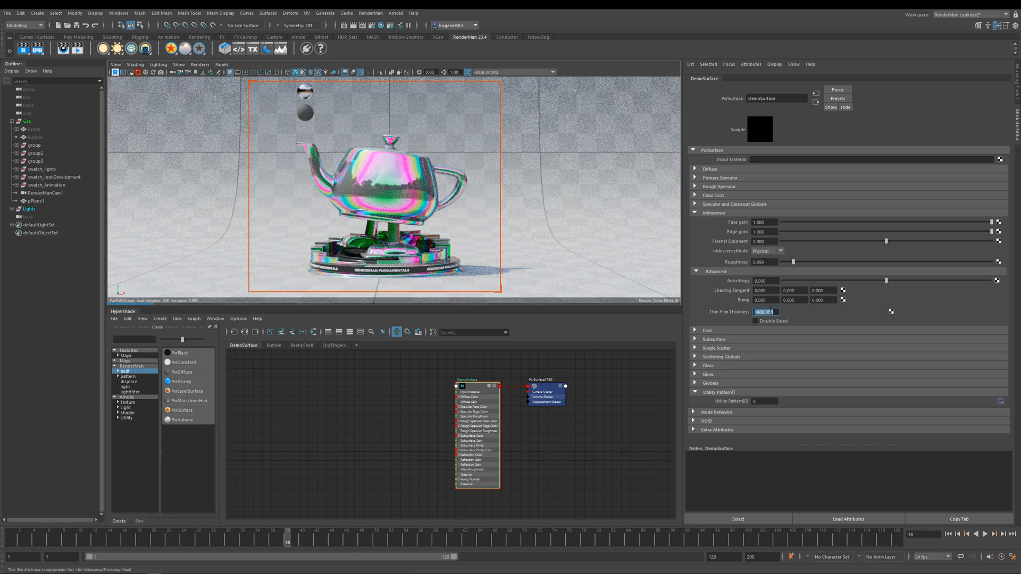
text(0.000)
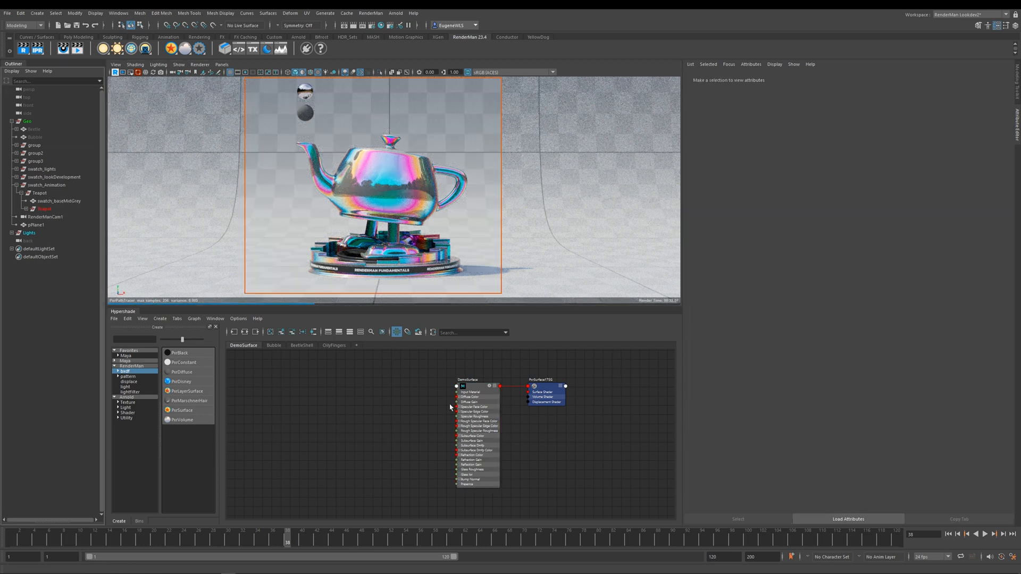
mouse_move(443, 396)
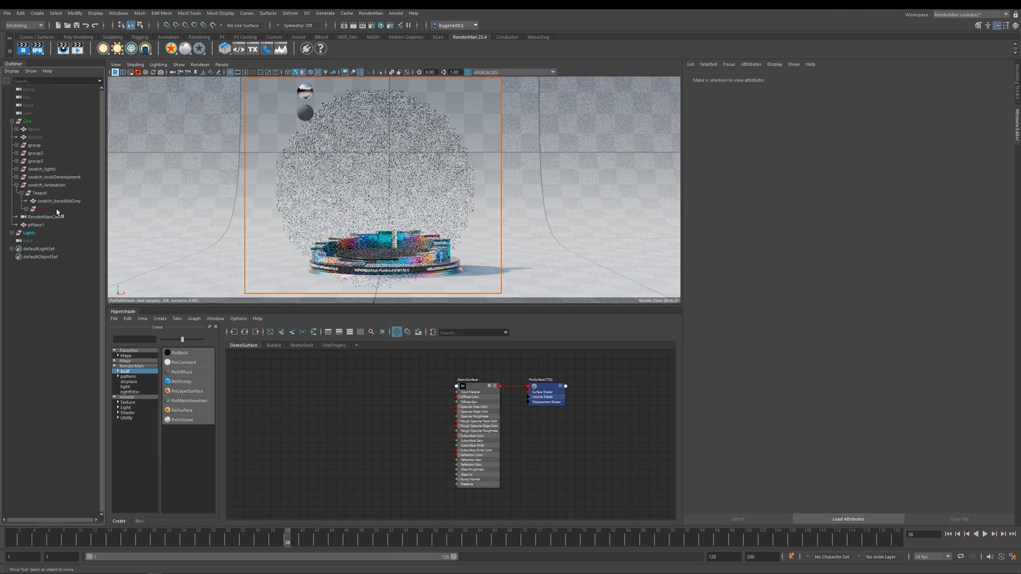
Step: Select the Bubble sphere and open its BubbleShader network in Hypershade
click(34, 137)
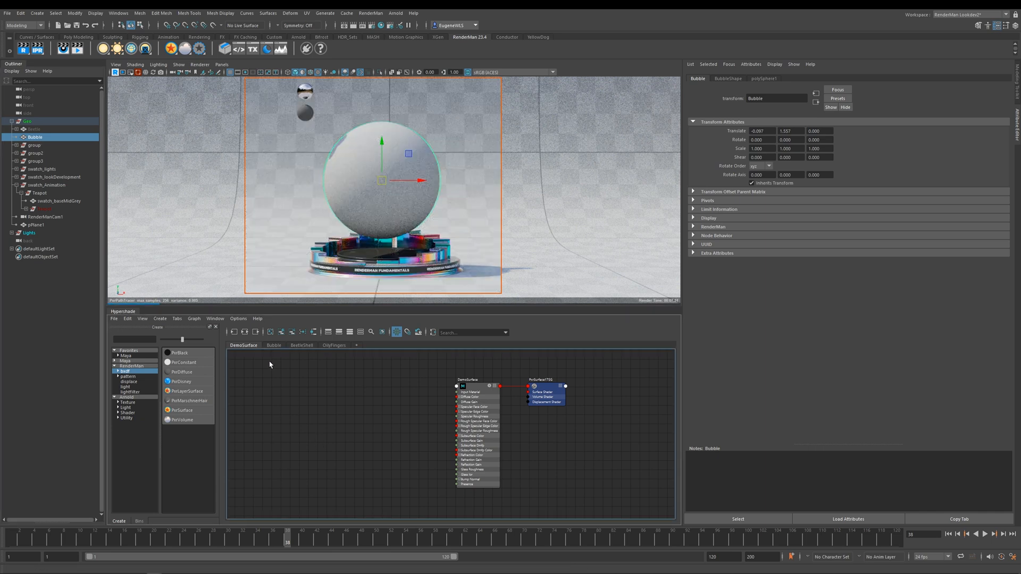
click(274, 345)
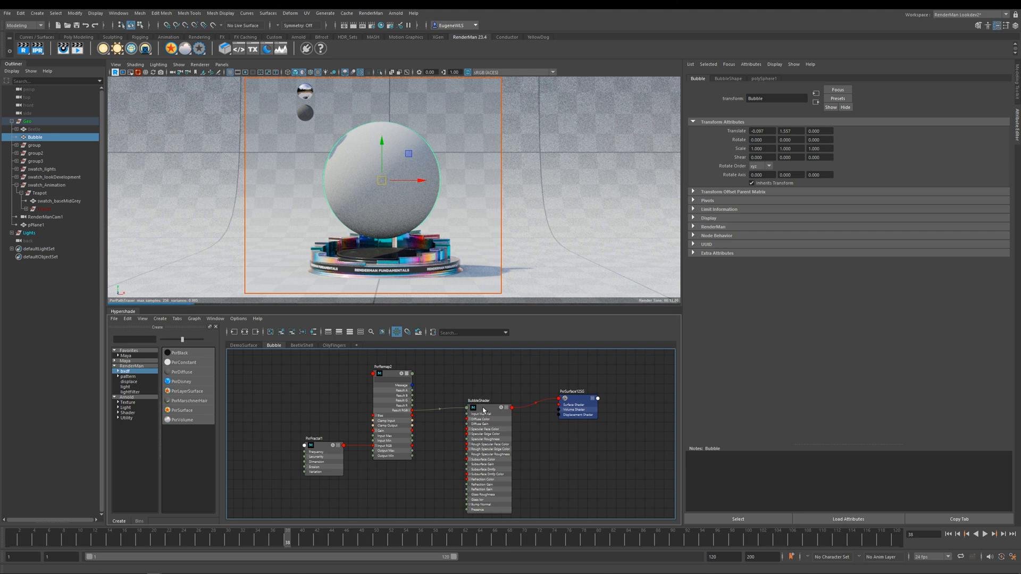
mouse_move(485, 390)
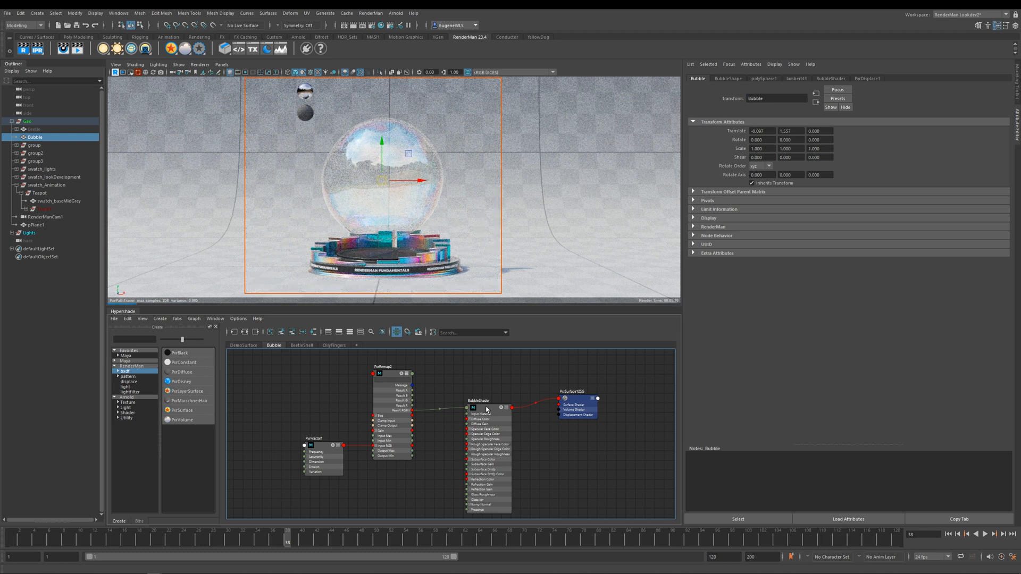
Step: Review BubbleShader, solo PxrFractal1 on the sphere, then inspect the fractal and remap attributes
click(479, 400)
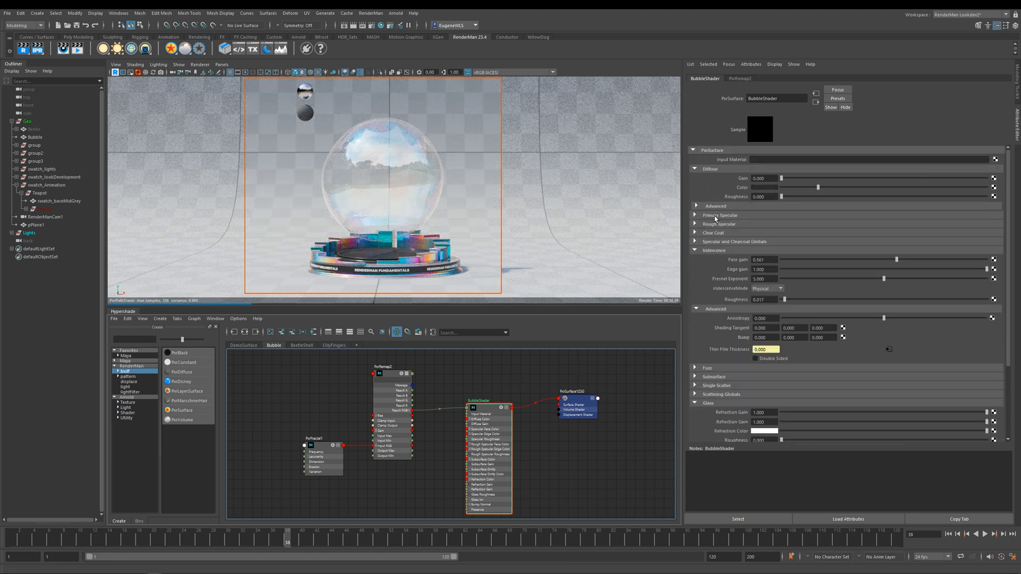
mouse_move(709, 282)
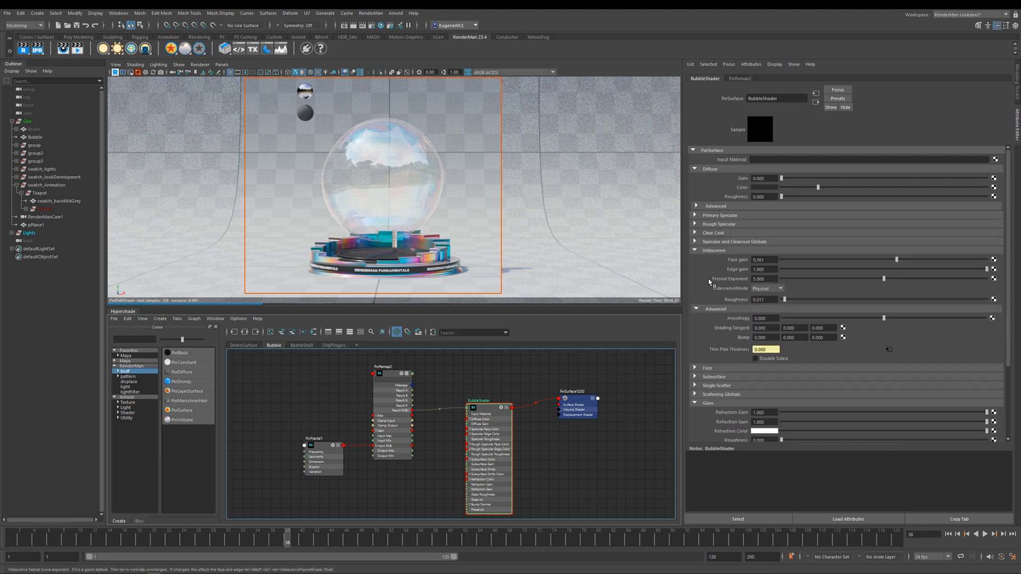
scroll(down, 3)
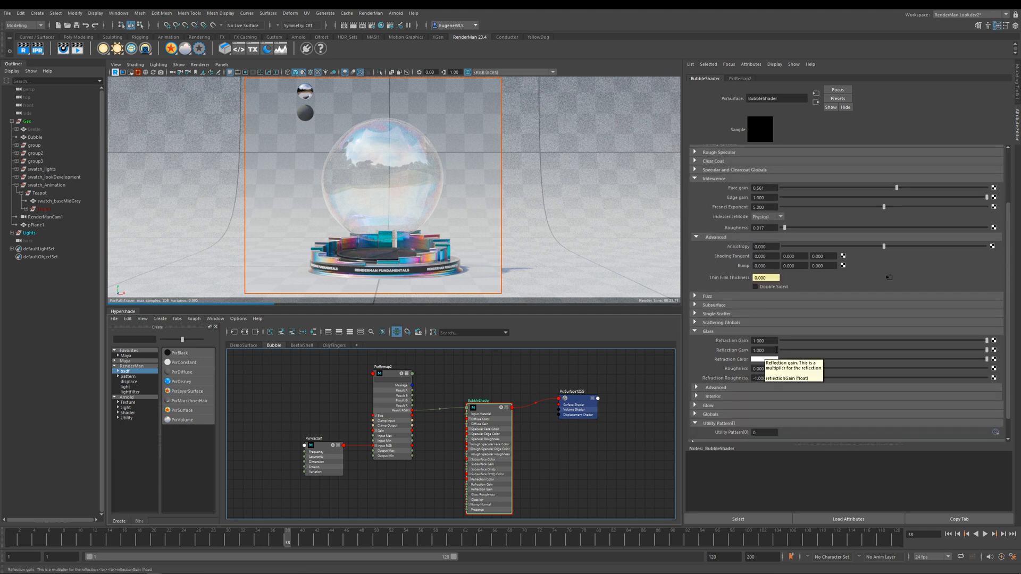
mouse_move(723, 353)
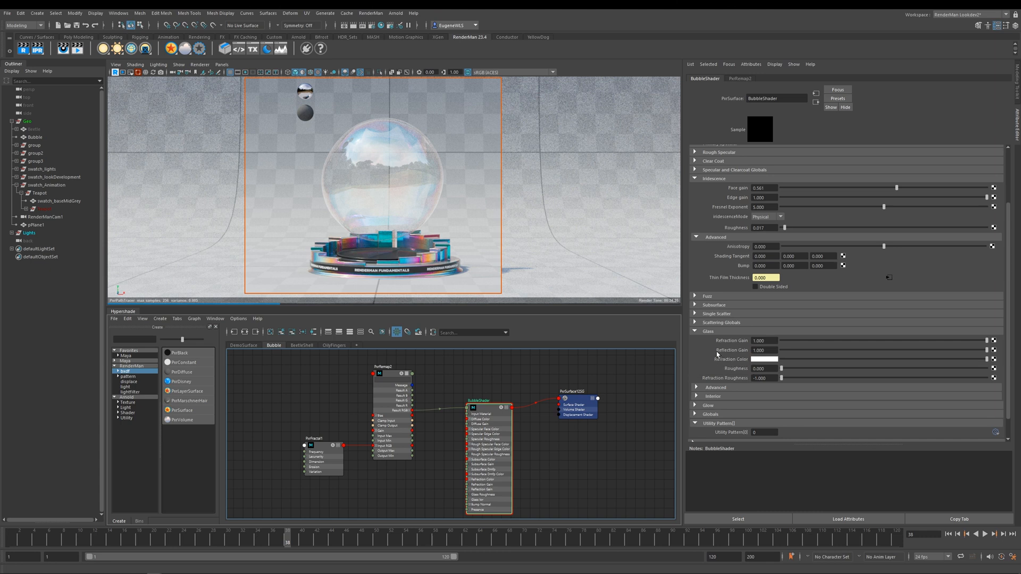
mouse_move(738, 359)
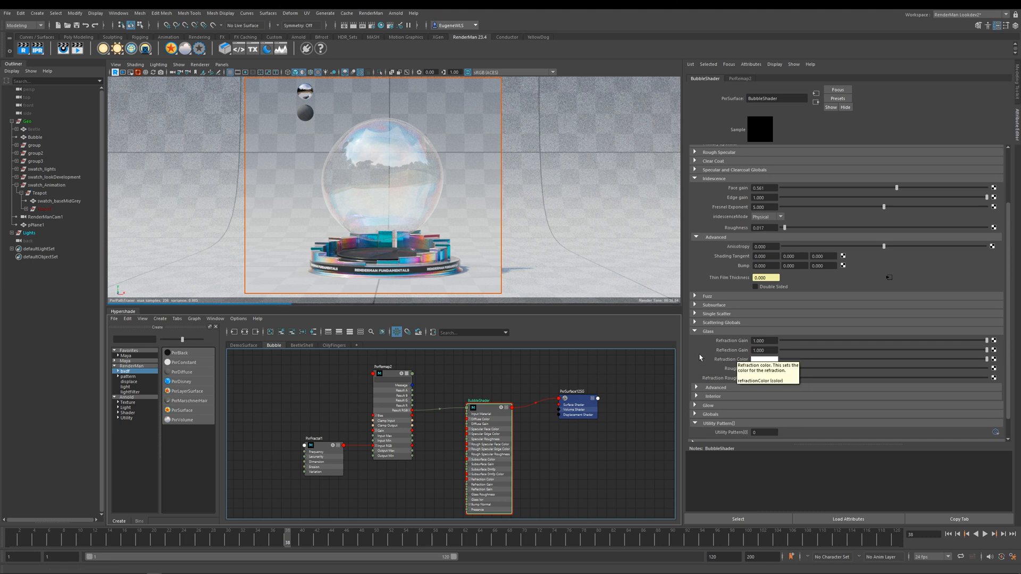
scroll(down, 3)
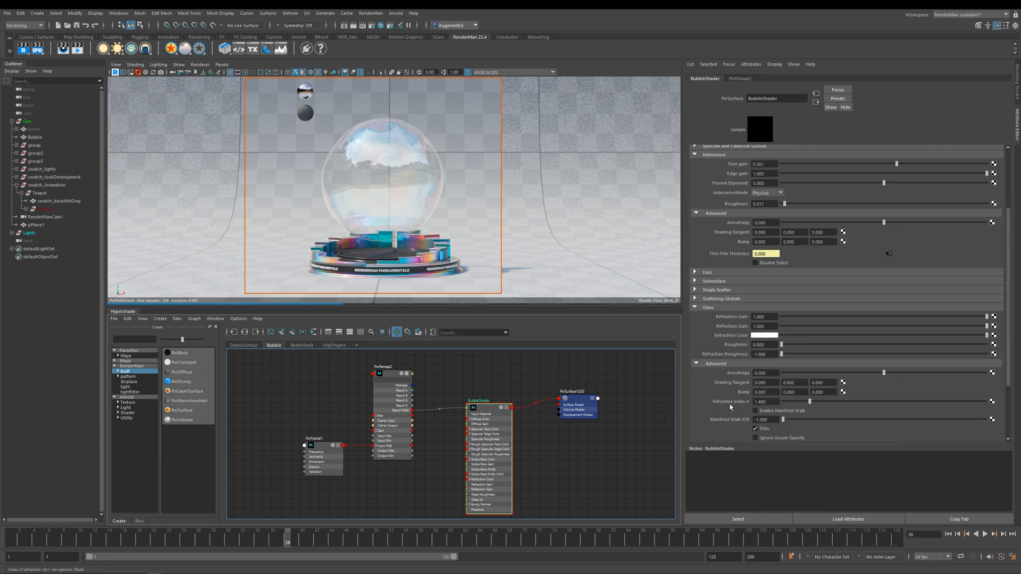
mouse_move(769, 410)
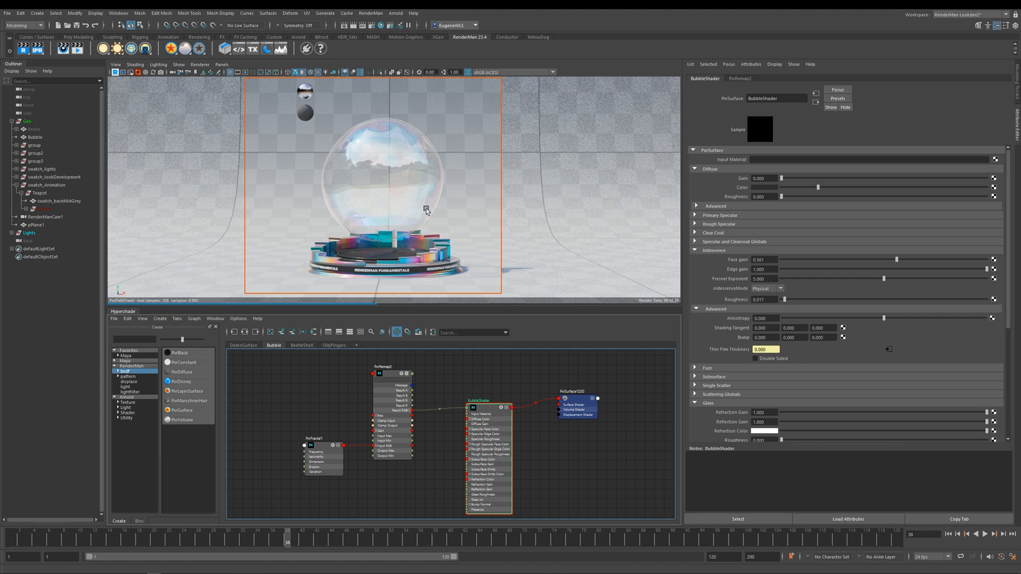
mouse_move(722, 357)
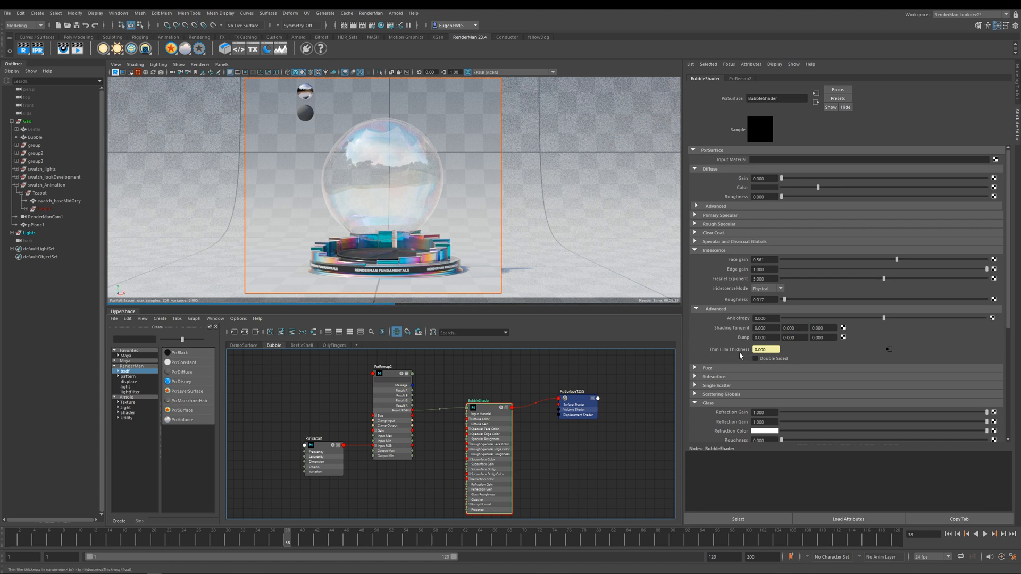
click(319, 439)
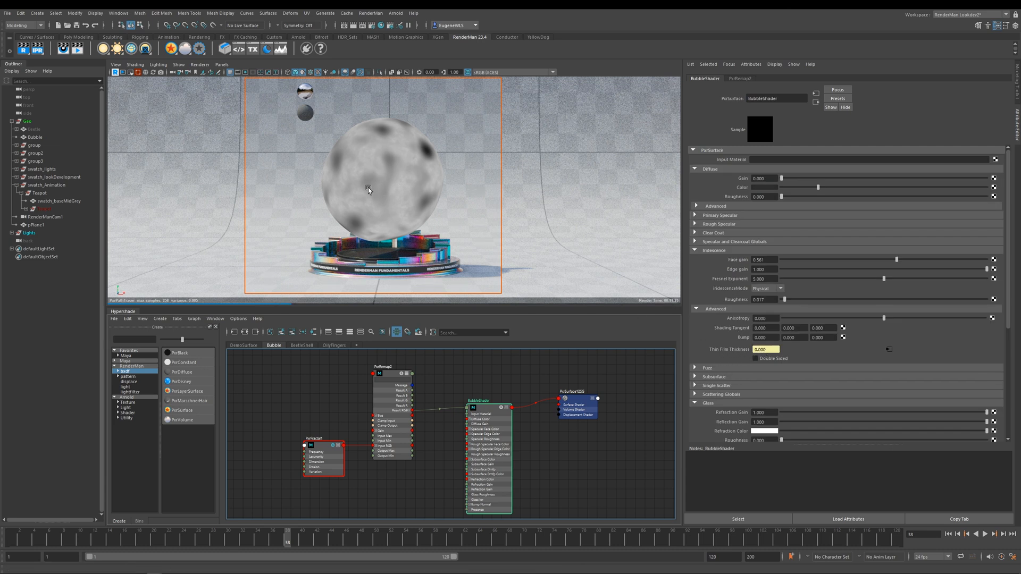
click(324, 437)
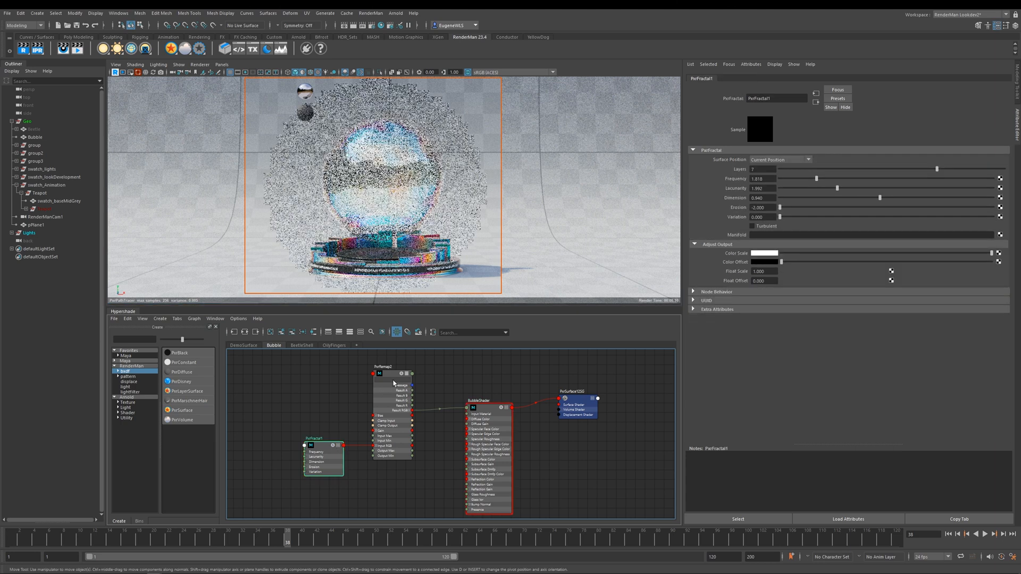
mouse_move(389, 375)
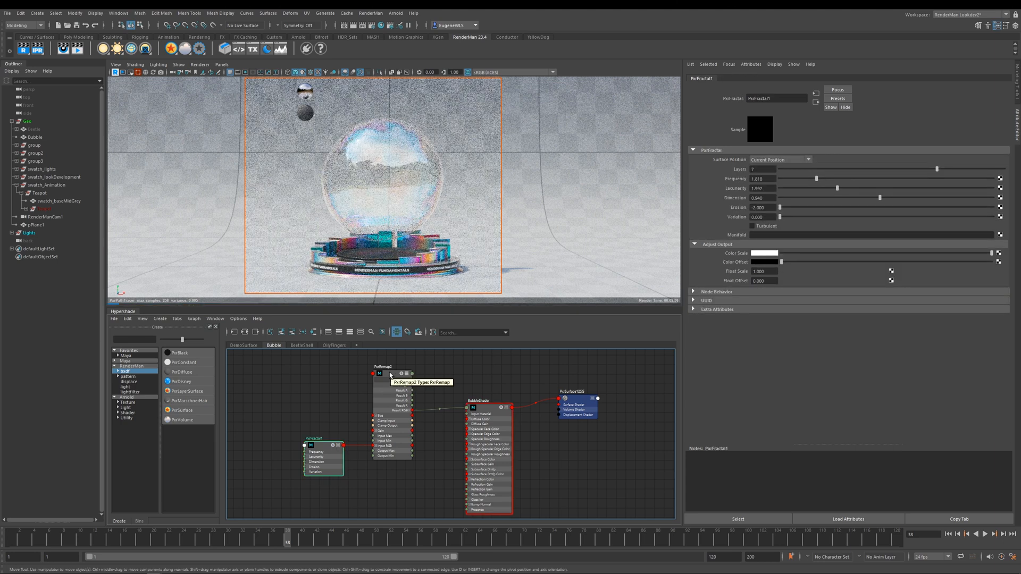
click(383, 373)
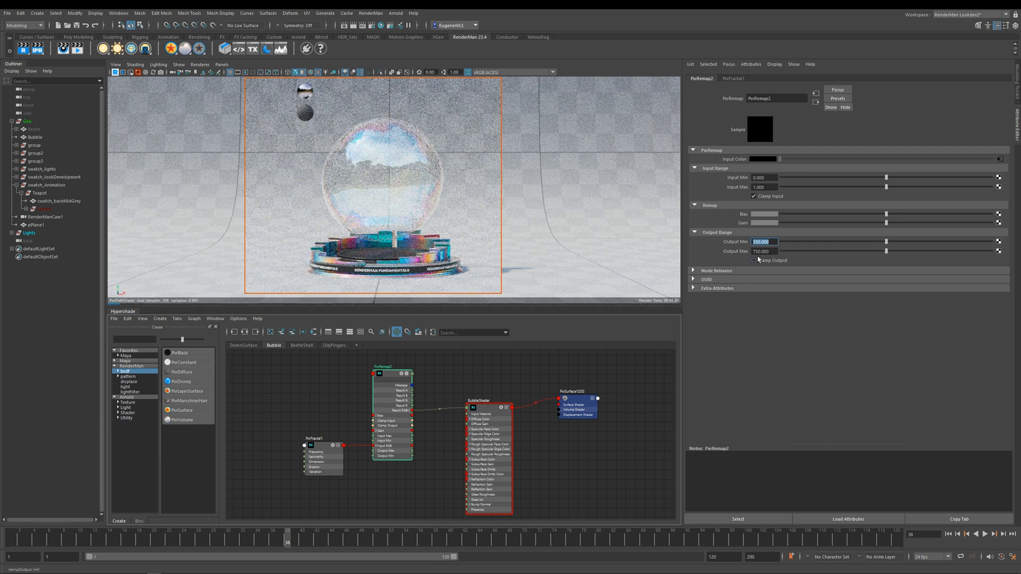
Step: Select the remap's Output Max value to replace it with 1600
triple_click(763, 252)
text(1000.000)
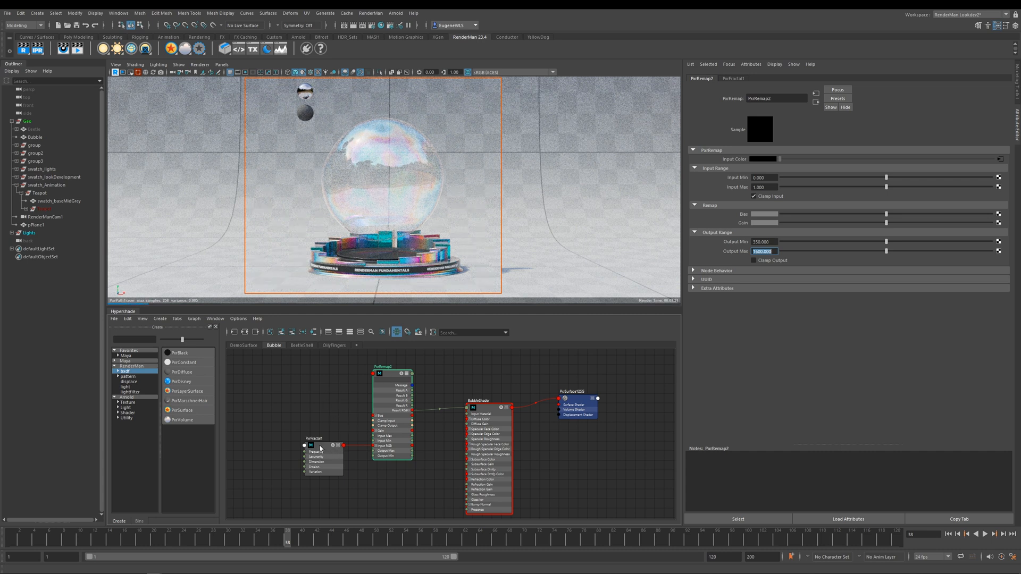
mouse_move(317, 433)
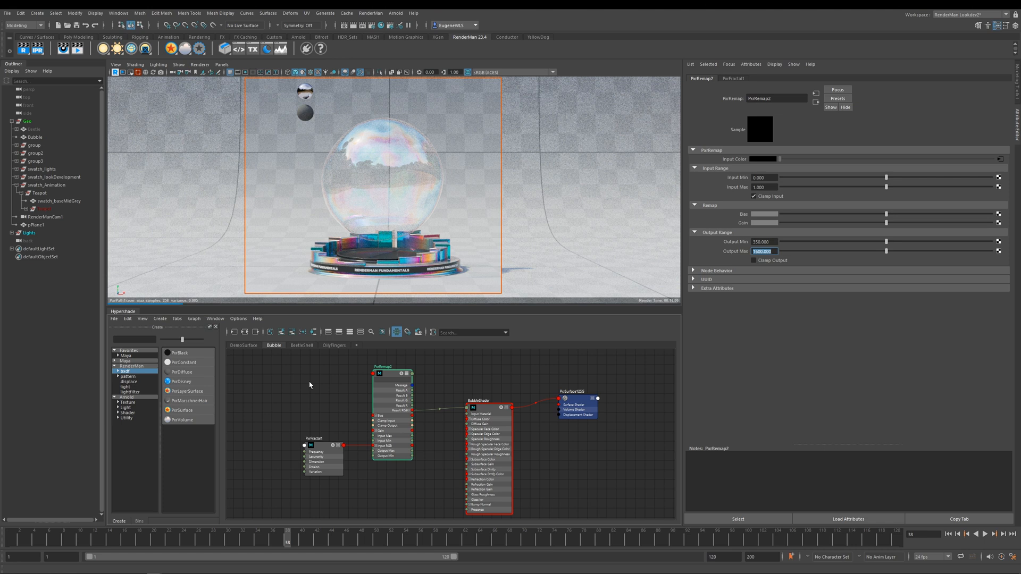
Step: Open the BeetleShell material network and collapse its Diffuse section
click(300, 345)
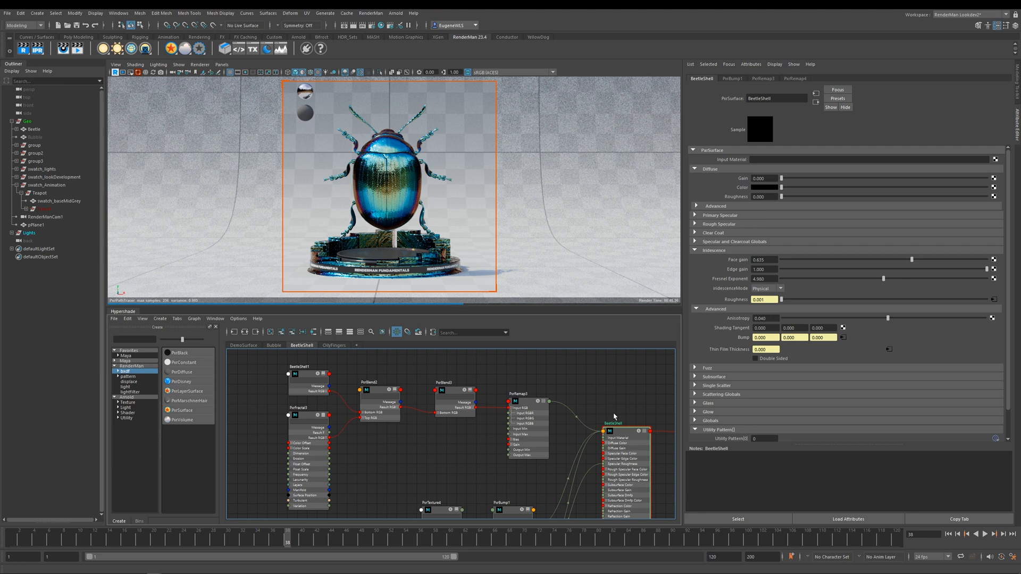
mouse_move(713, 171)
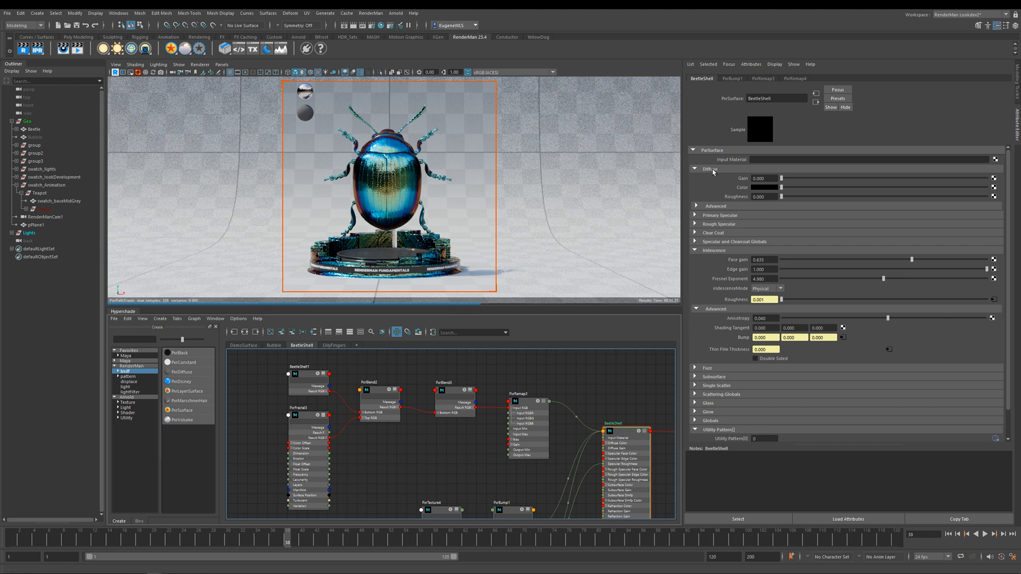
click(695, 168)
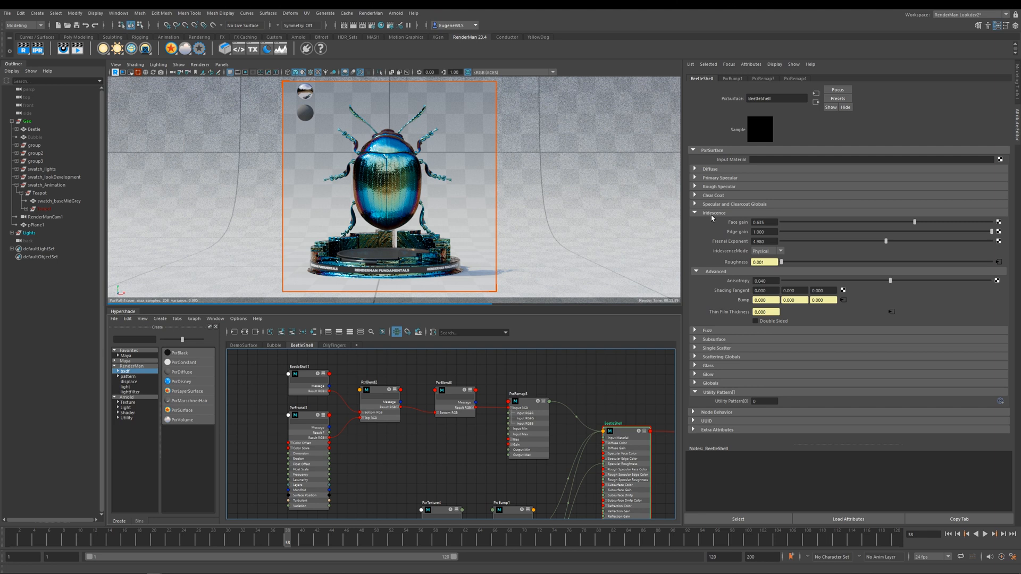
click(695, 169)
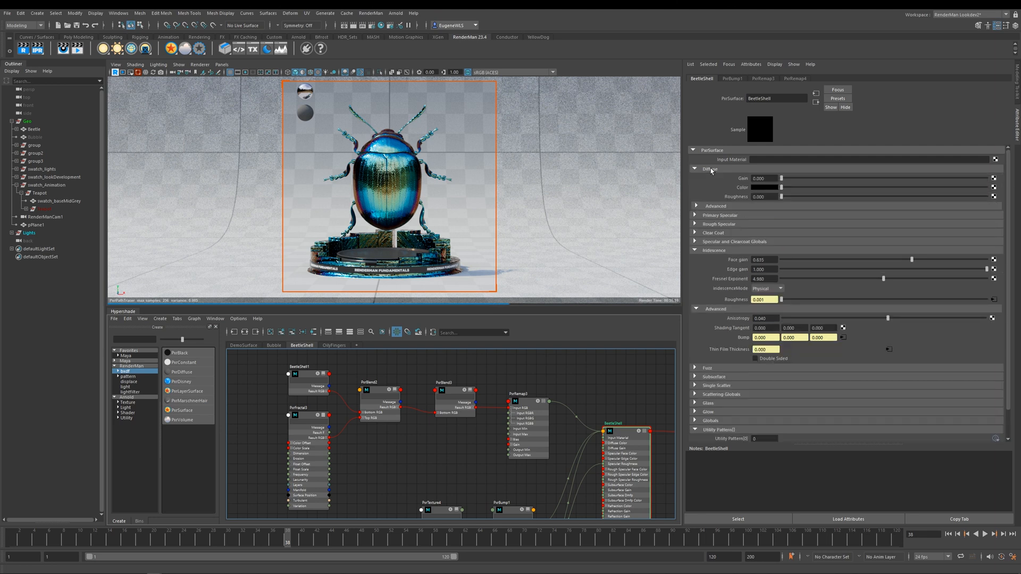
click(695, 169)
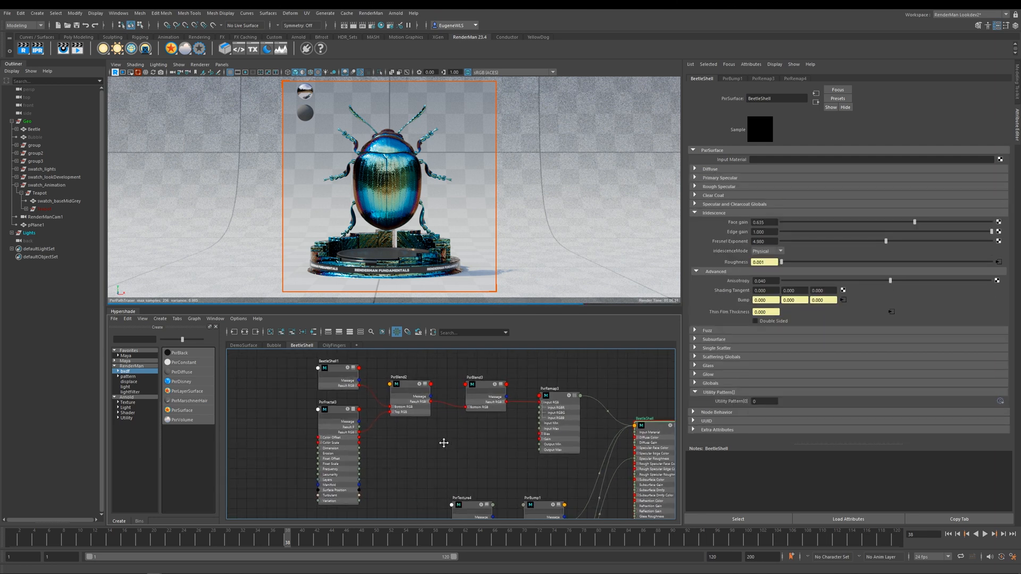
Step: Solo the stripe PxrTexture, then inspect PxrFractal3, the multiply PxrBlend2, and the remap
click(330, 379)
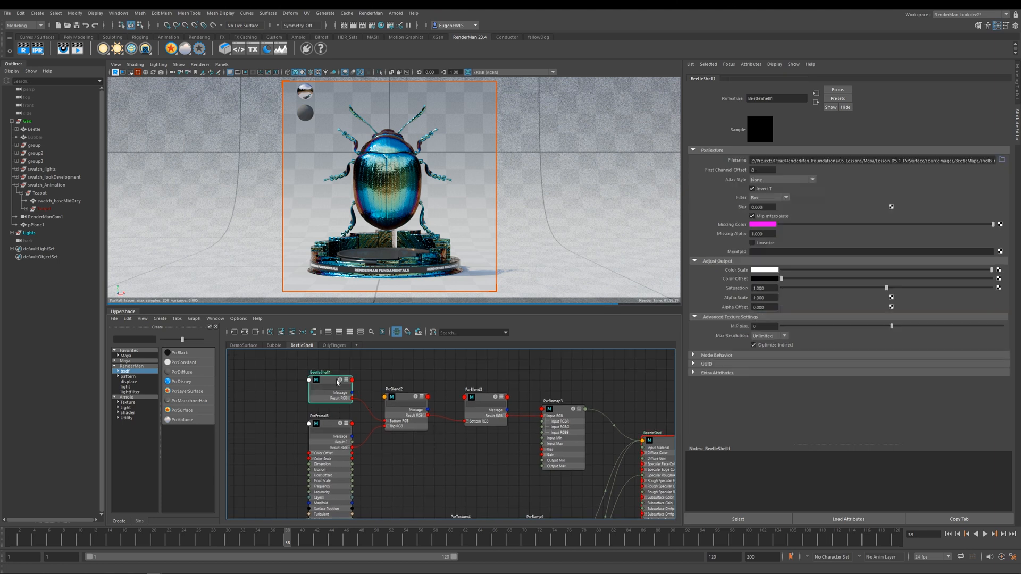
click(330, 390)
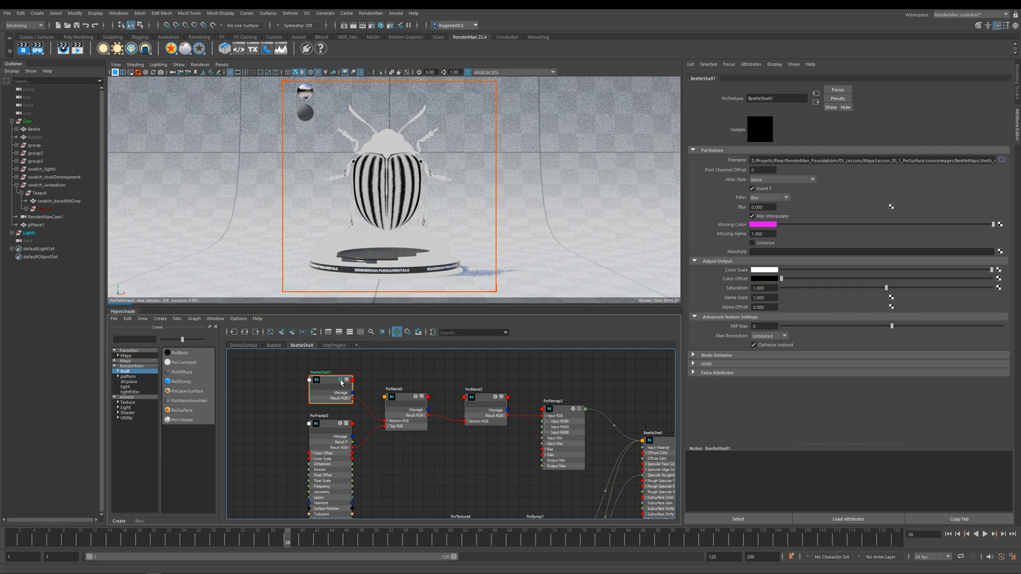
click(330, 424)
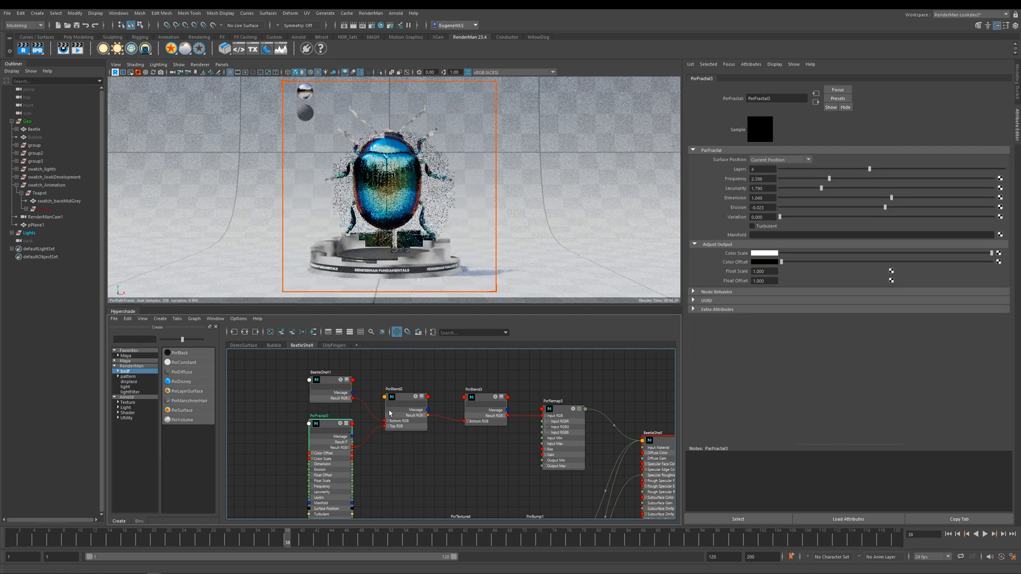
click(403, 397)
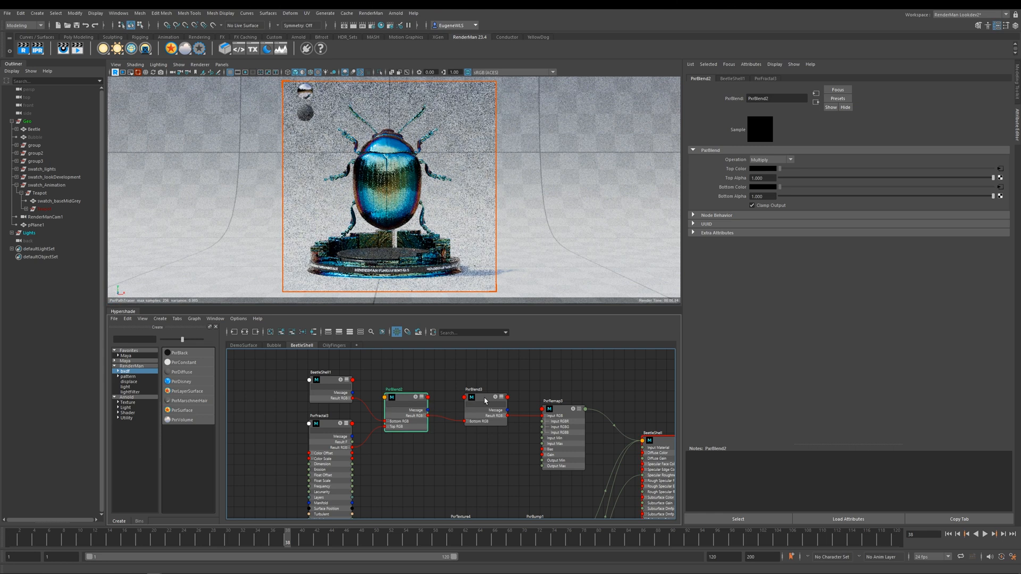
click(562, 401)
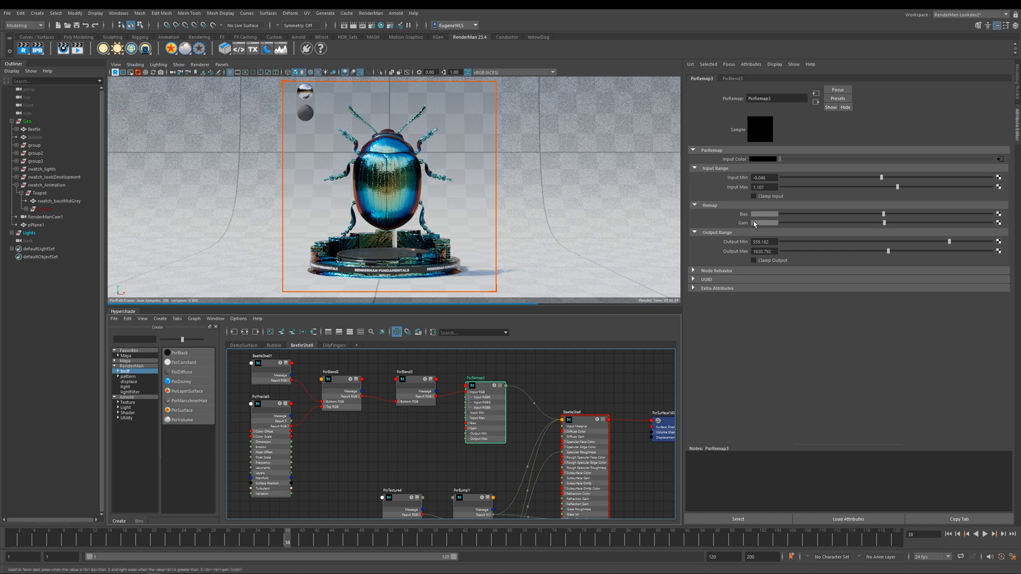
mouse_move(745, 256)
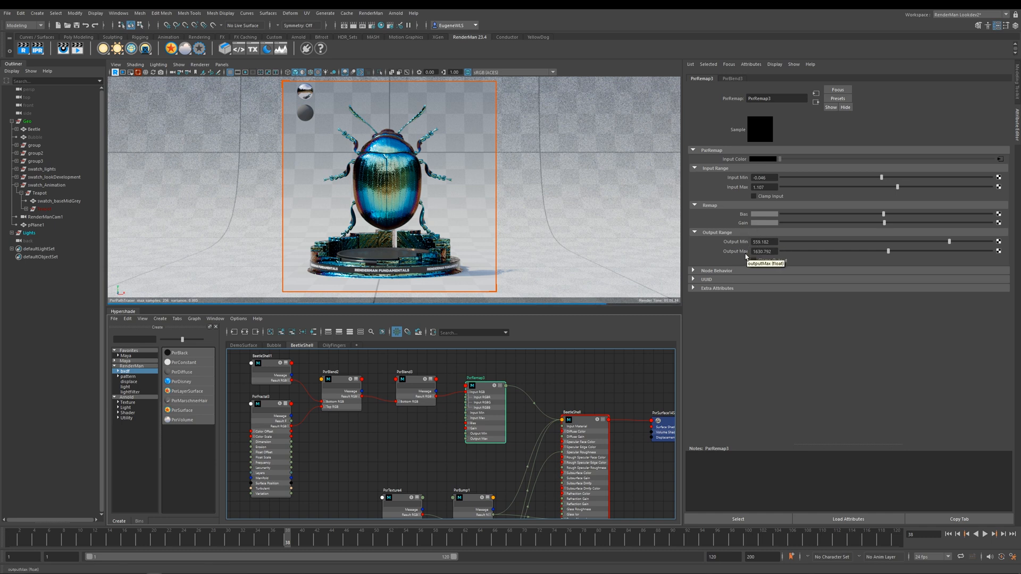
mouse_move(769, 269)
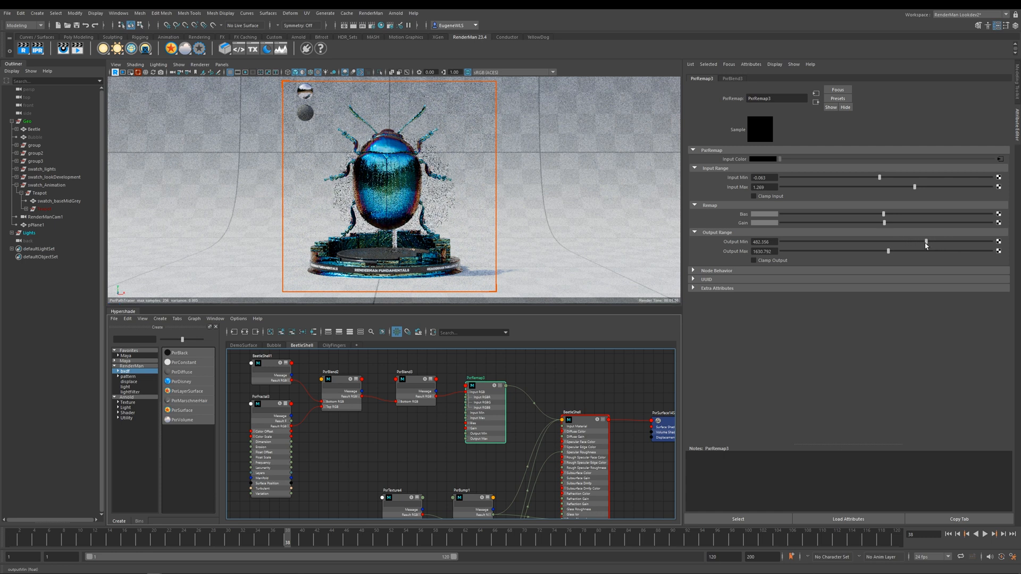
Step: Open the BeetleShell material settings to adjust its iridescence face gain
click(584, 411)
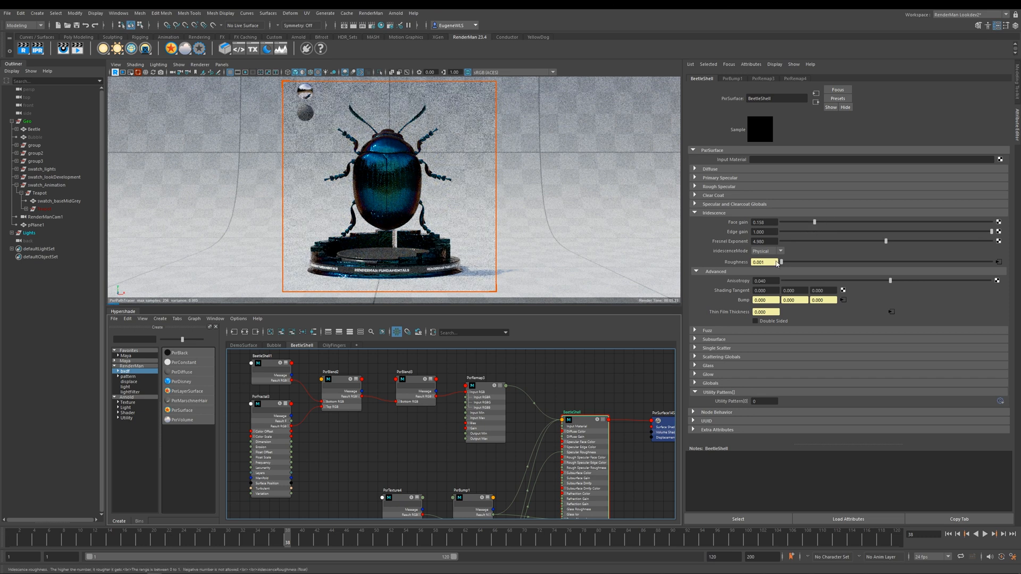
mouse_move(780, 261)
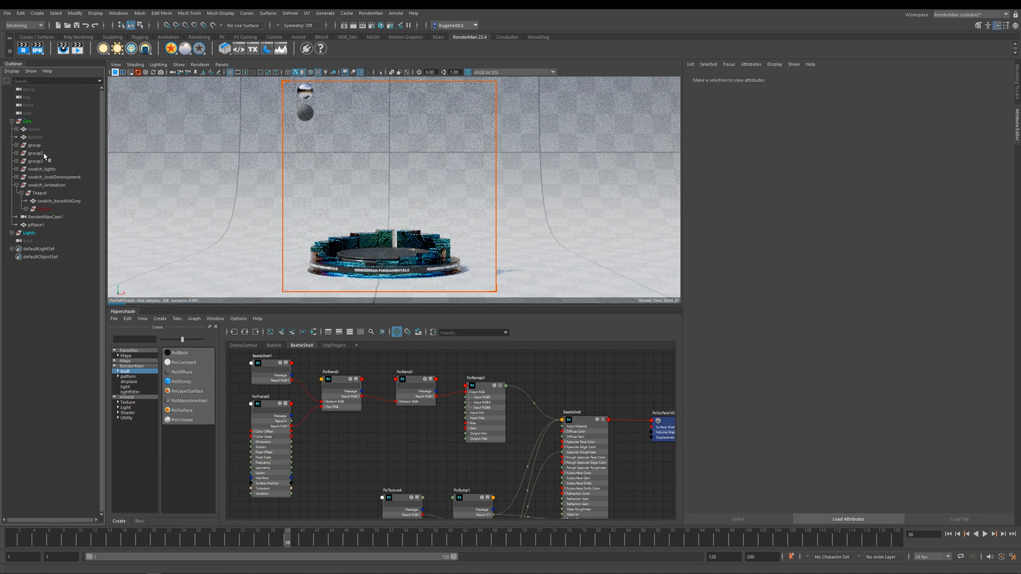
Step: Unhide the teapot and assign it the OilyFingers material from Hypershade
click(42, 209)
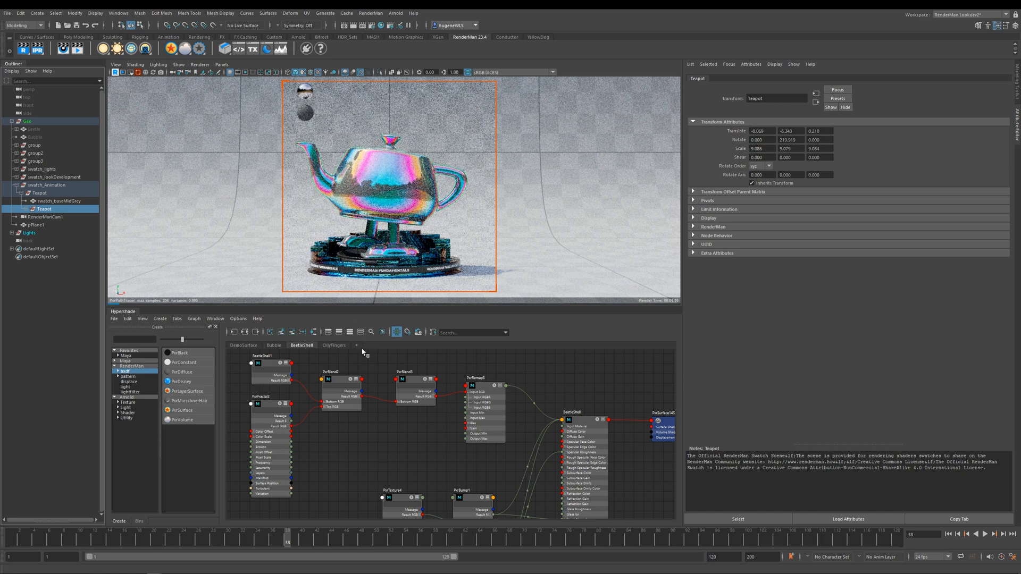
click(333, 345)
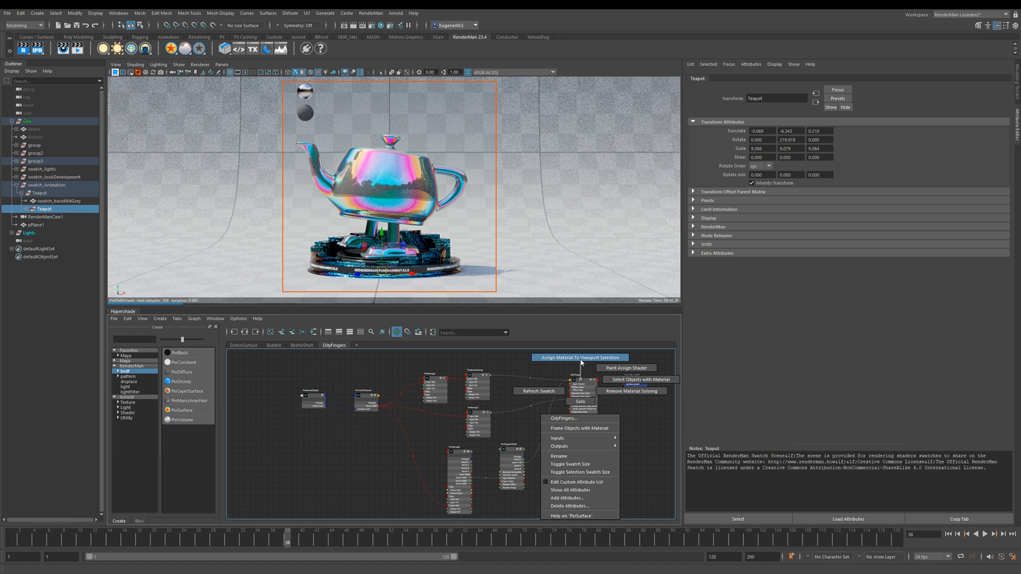
click(579, 357)
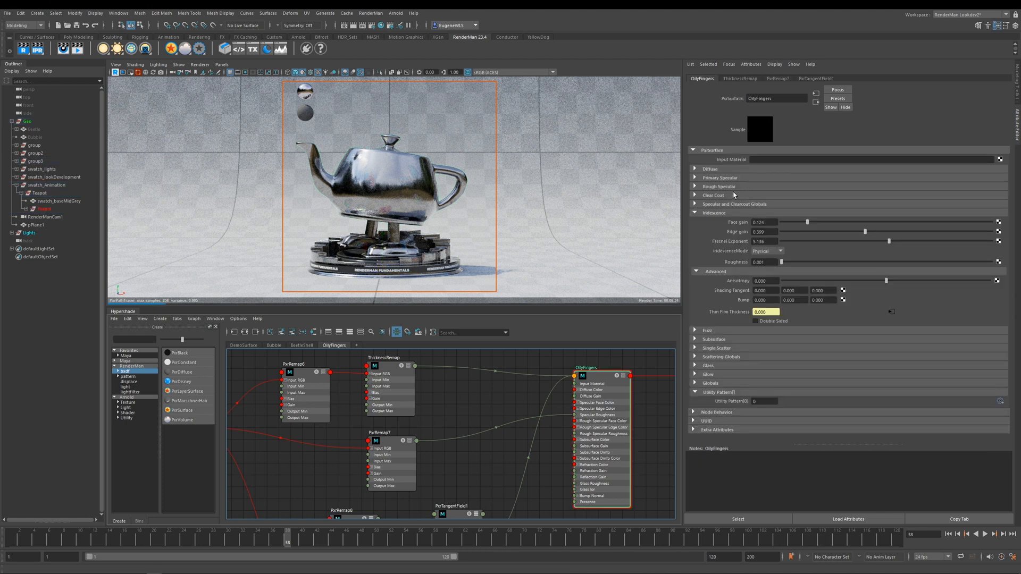
Step: Check the ThicknessRemap output range (about 0–1010), then open the OilyFingers PxrSurface settings
click(696, 177)
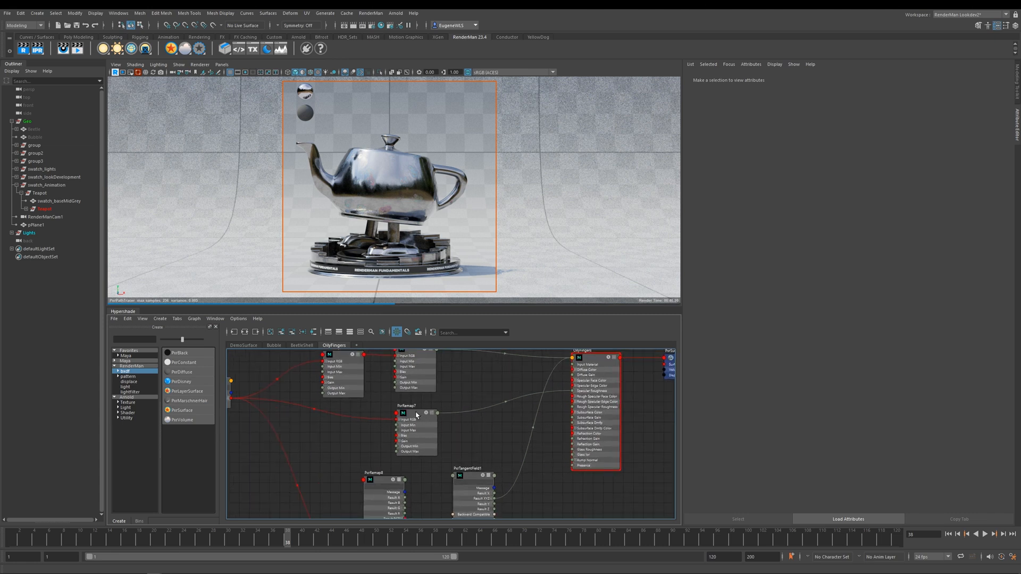
click(416, 405)
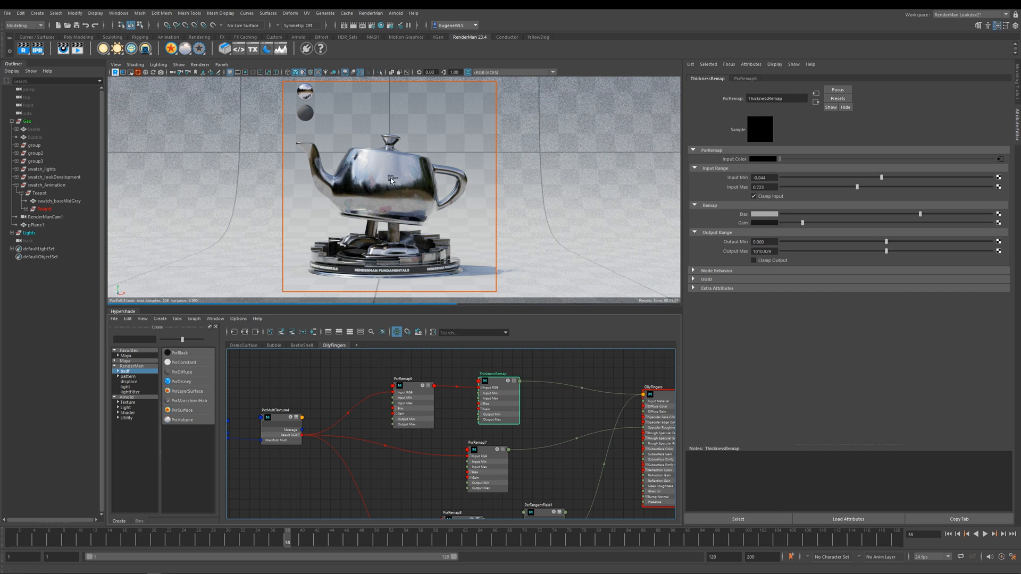
mouse_move(780, 254)
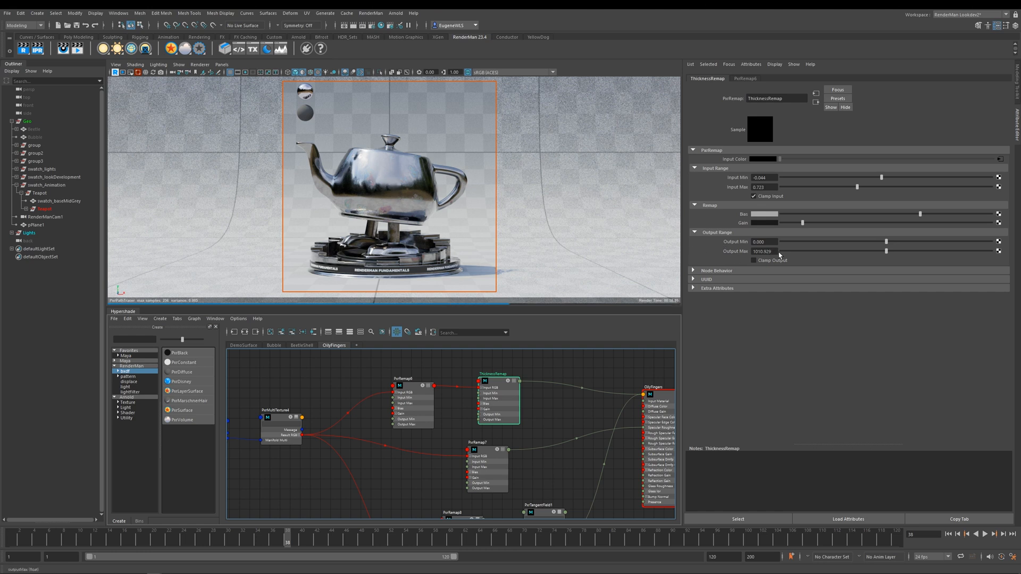
click(593, 365)
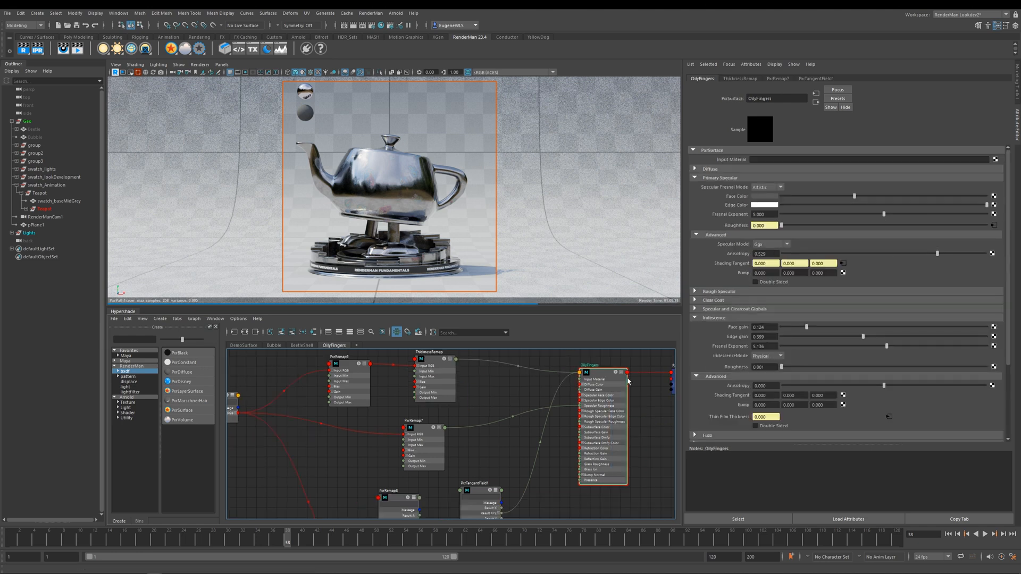
mouse_move(730, 422)
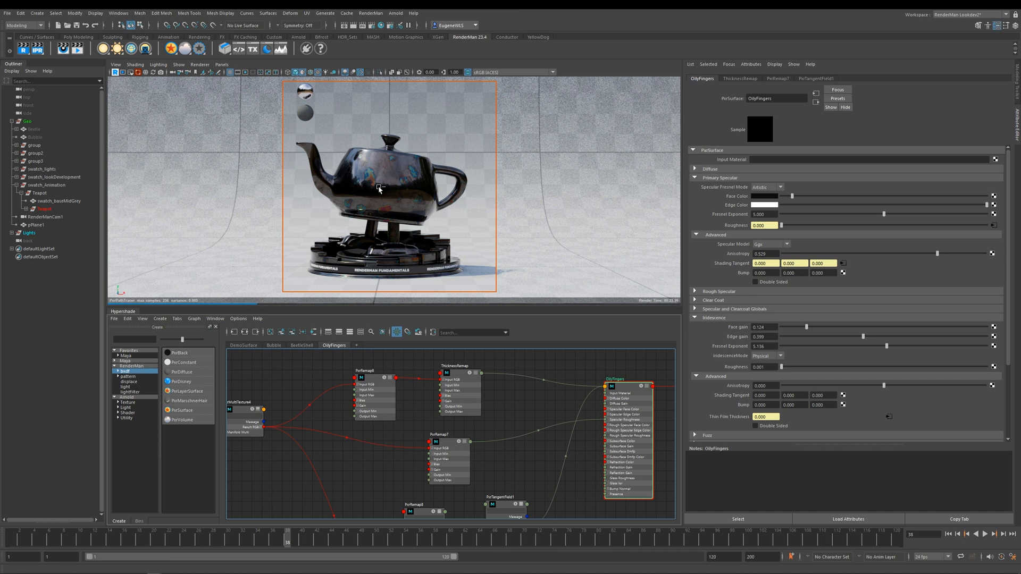
mouse_move(445, 217)
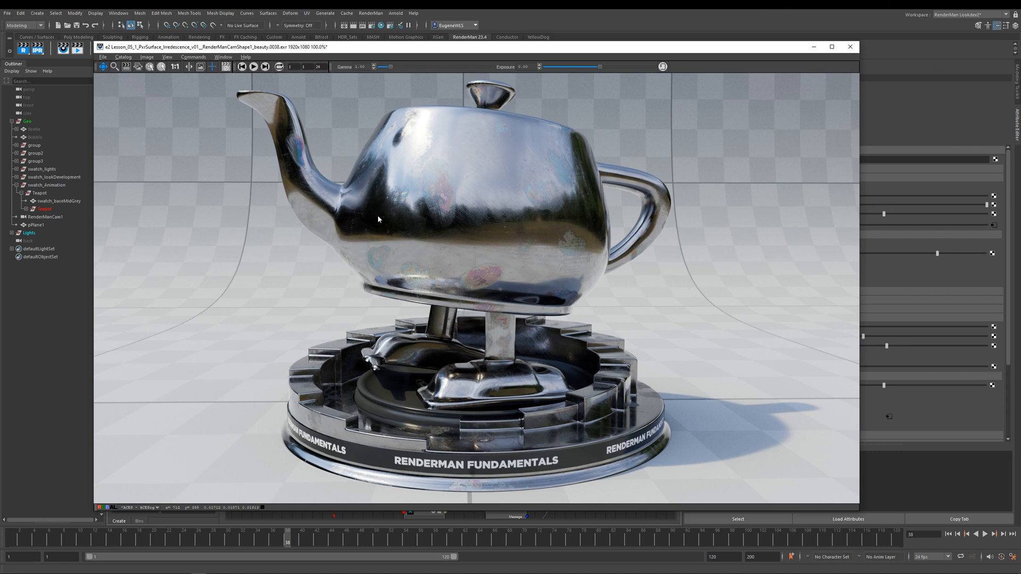
Step: Zoom into the rendered teapot body to inspect the faint iridescent fingerprint smudges
scroll(up, 3)
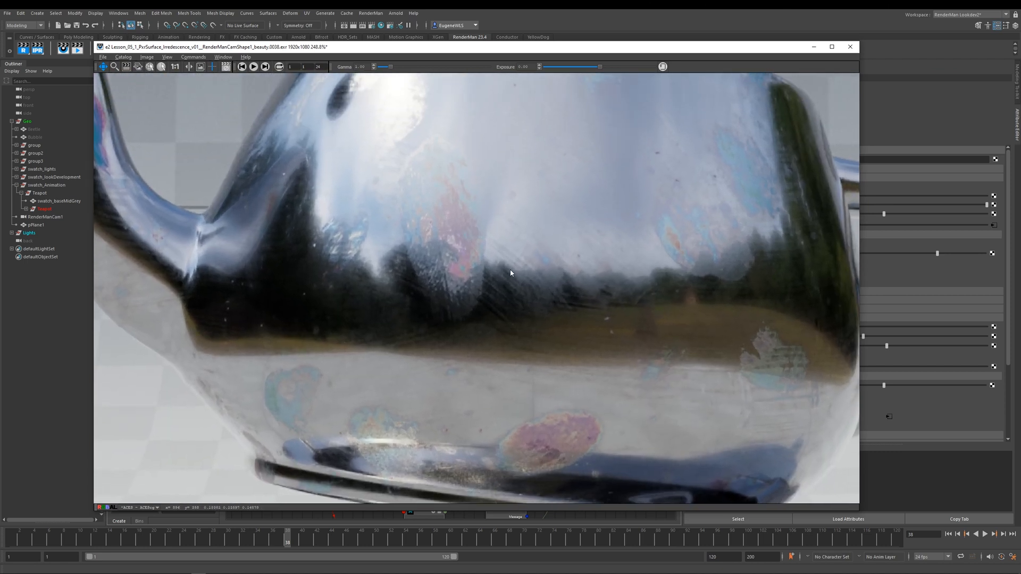